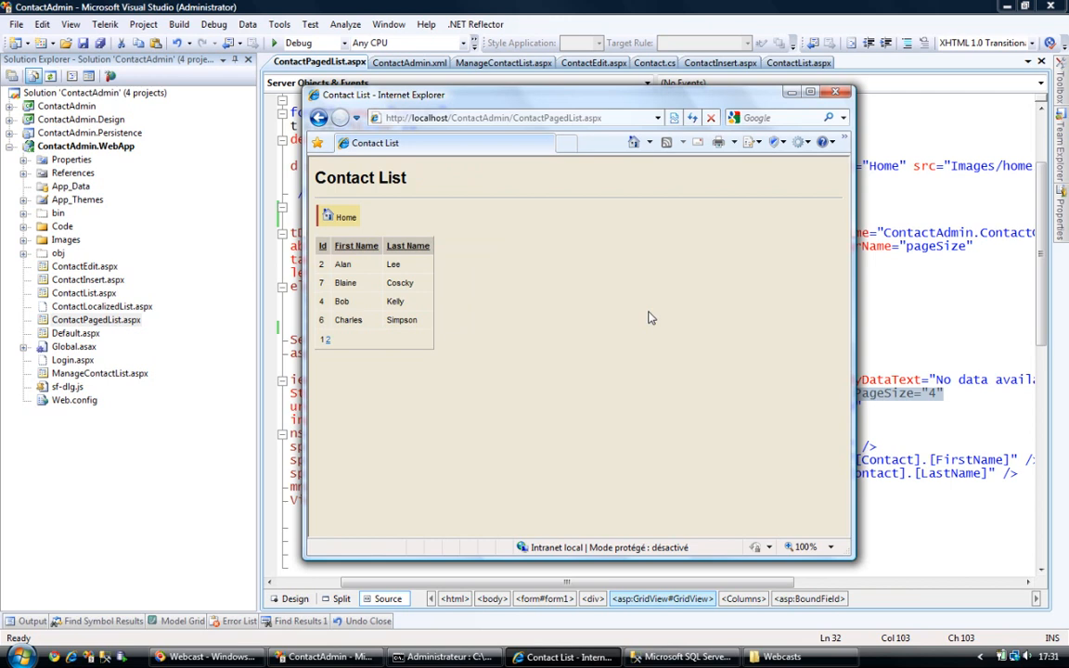
mouse_move(577, 7)
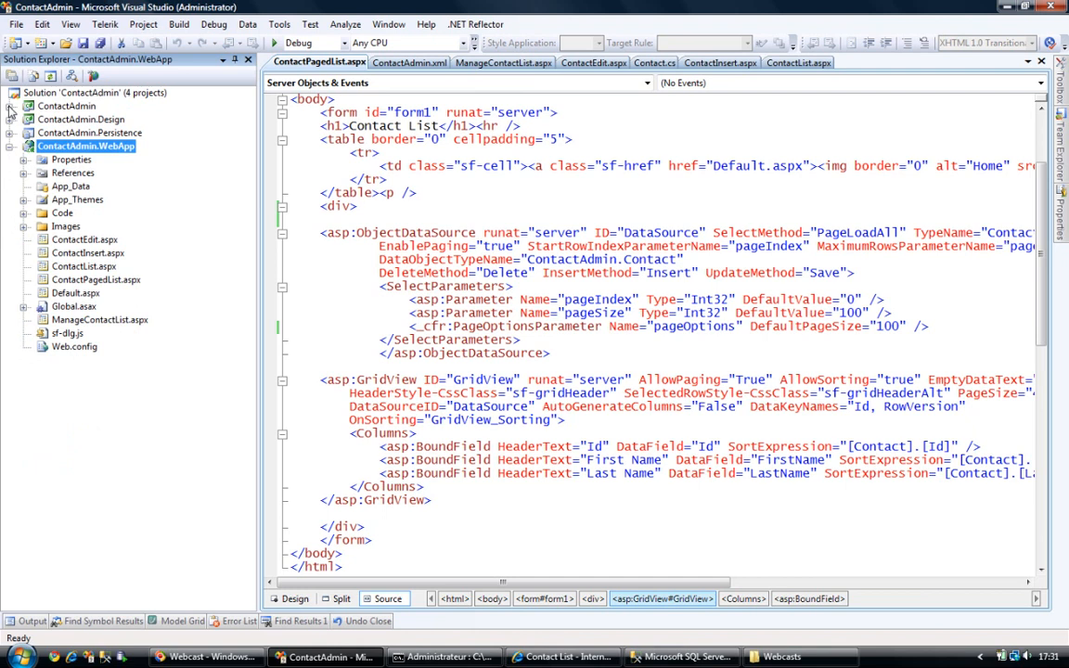
- Bring the ContactAdmin.xml model into view, with FirstName and LastName marked sortable
left_click(11, 119)
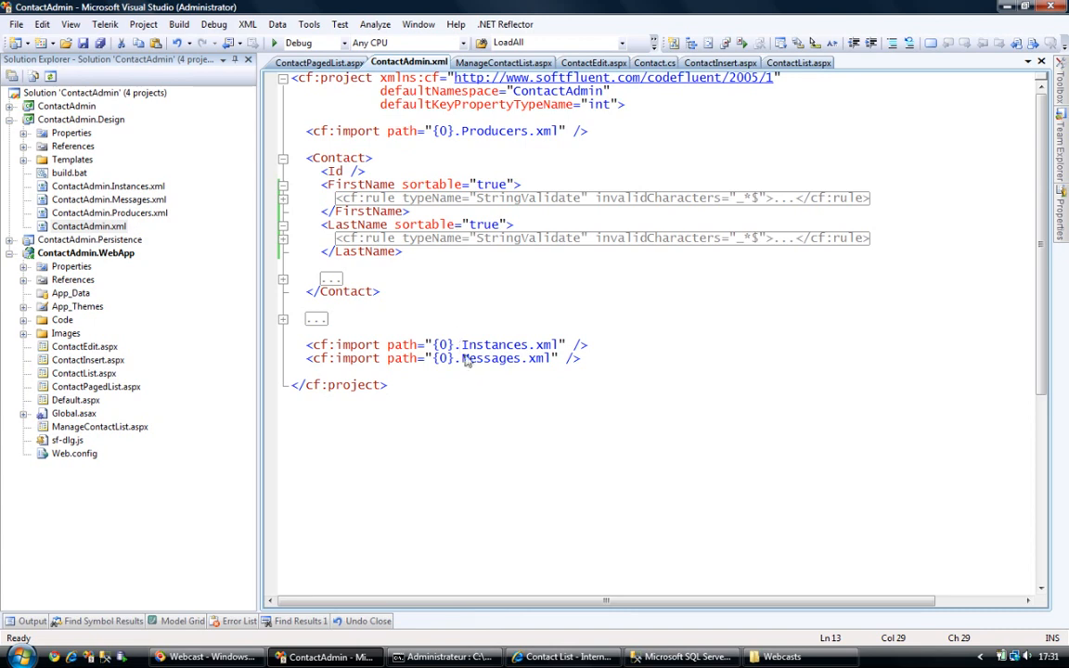
mouse_move(223, 247)
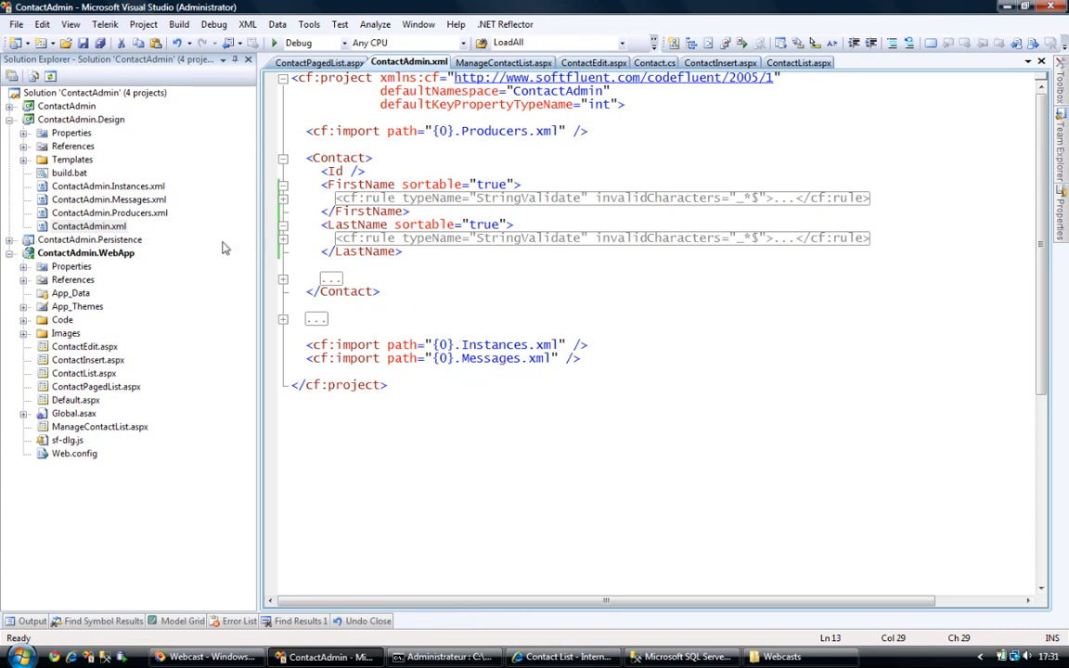
- Show ContactAdmin.Messages.xml and highlight the two ContactList message lines in English and French
left_click(330, 64)
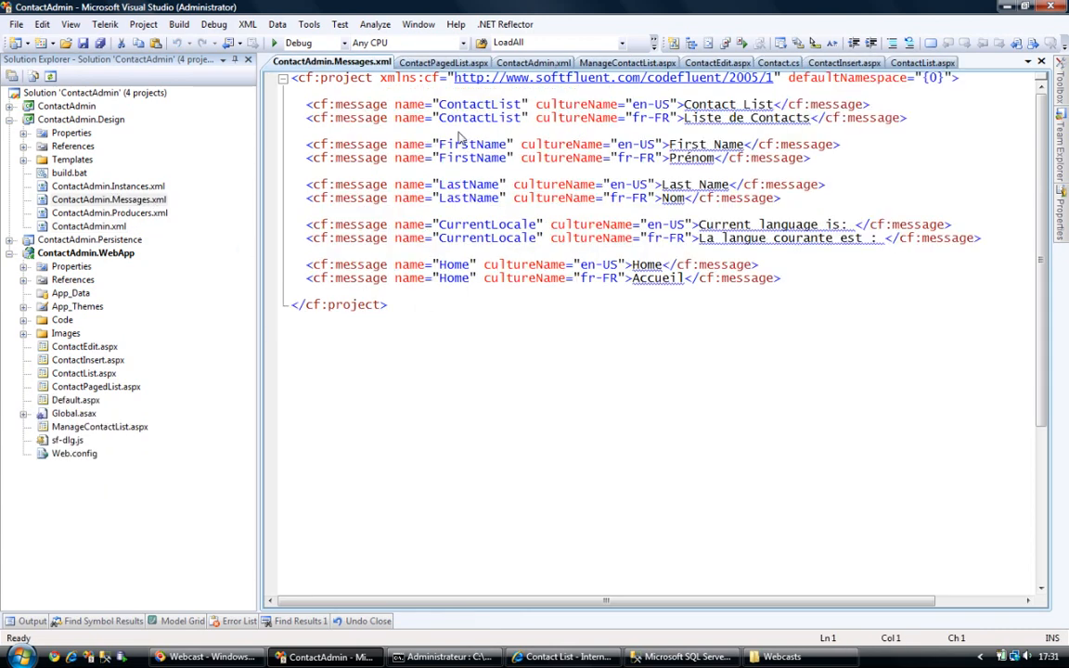
mouse_move(425, 111)
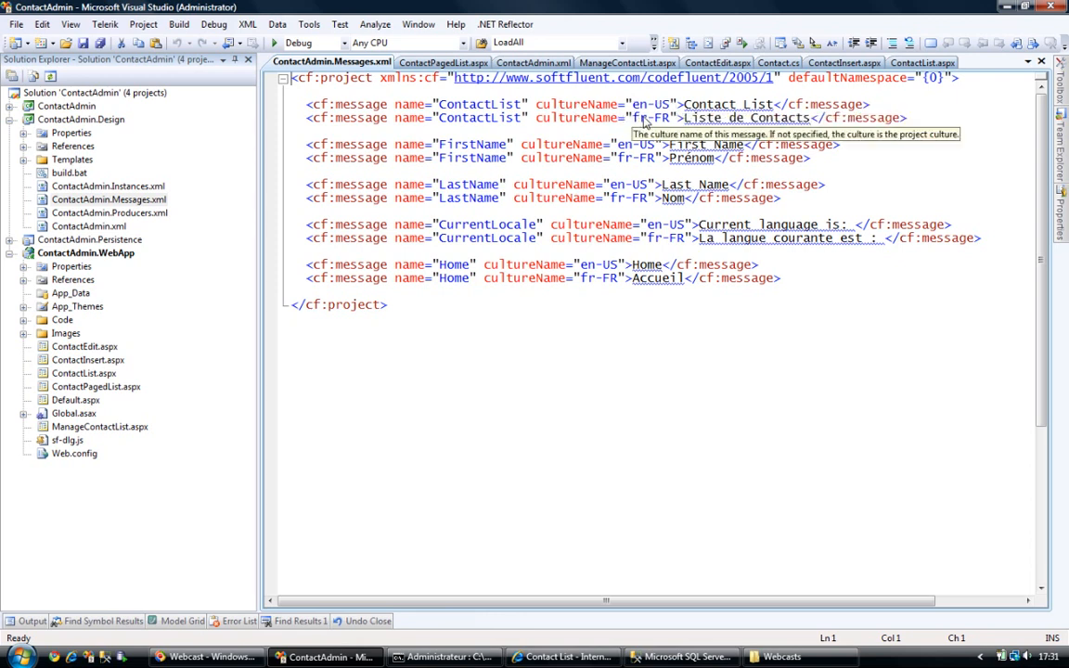
mouse_move(680, 107)
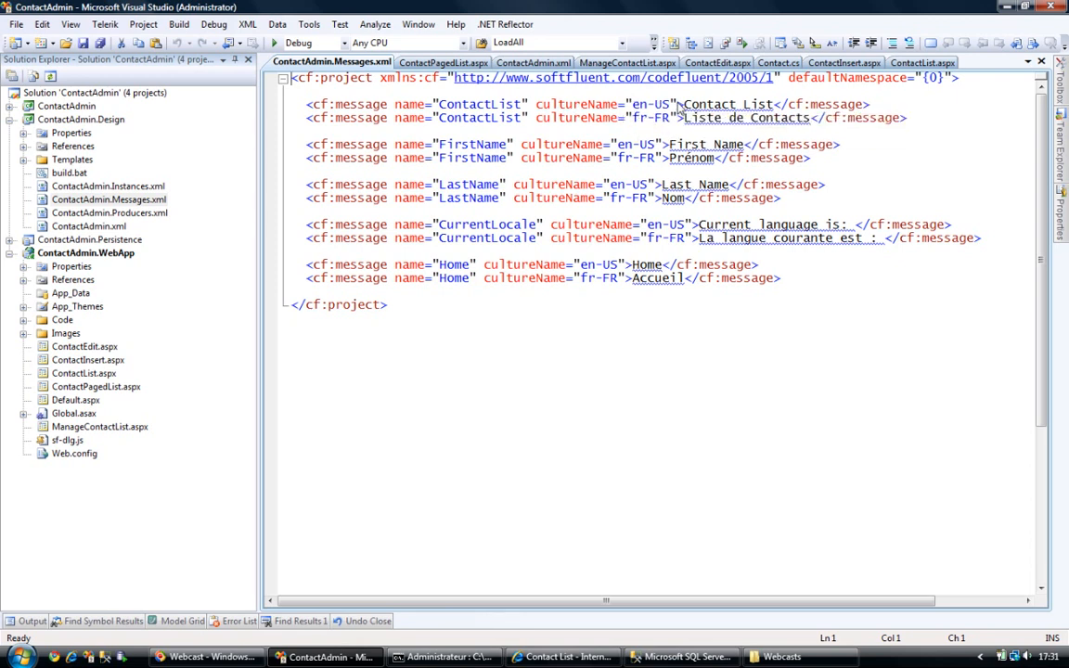
left_click(308, 117)
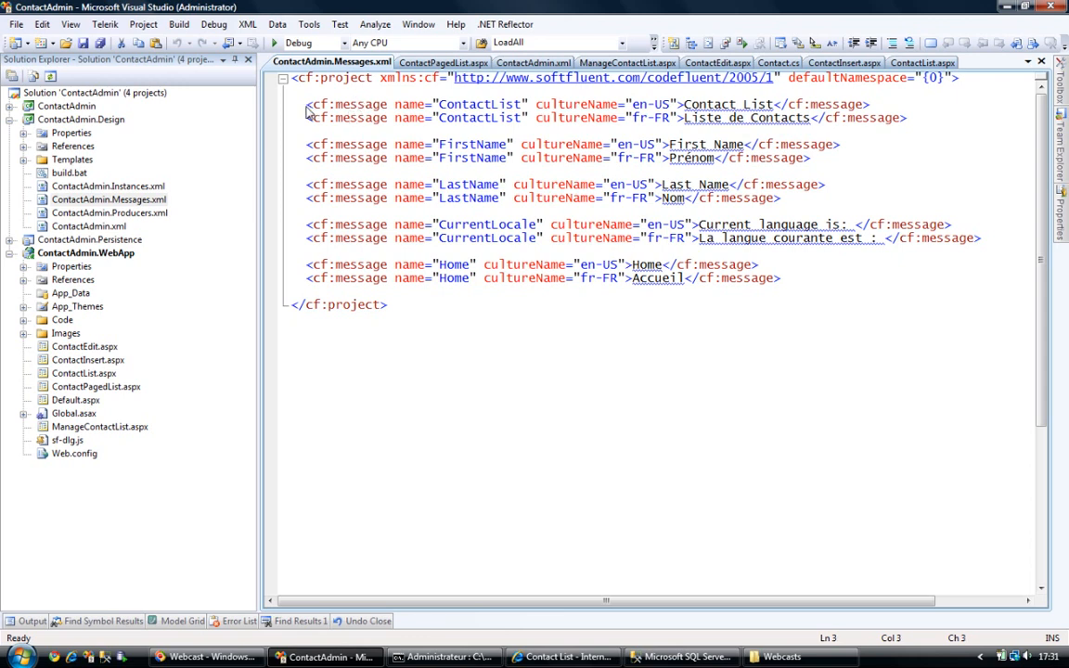
left_click_drag(306, 104, 906, 119)
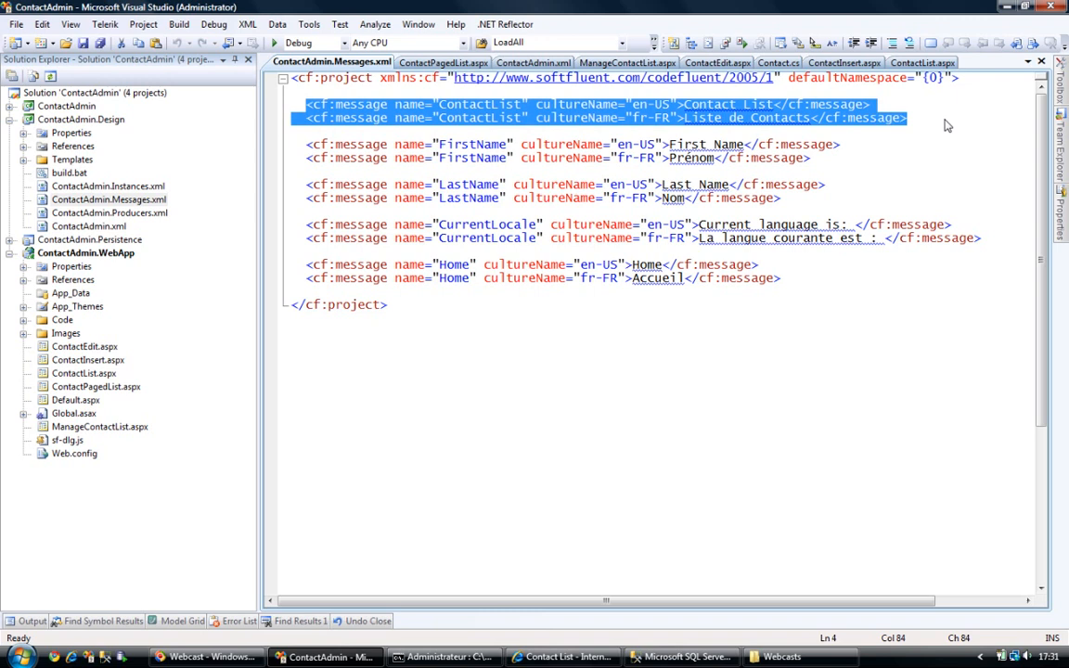
left_click(23, 119)
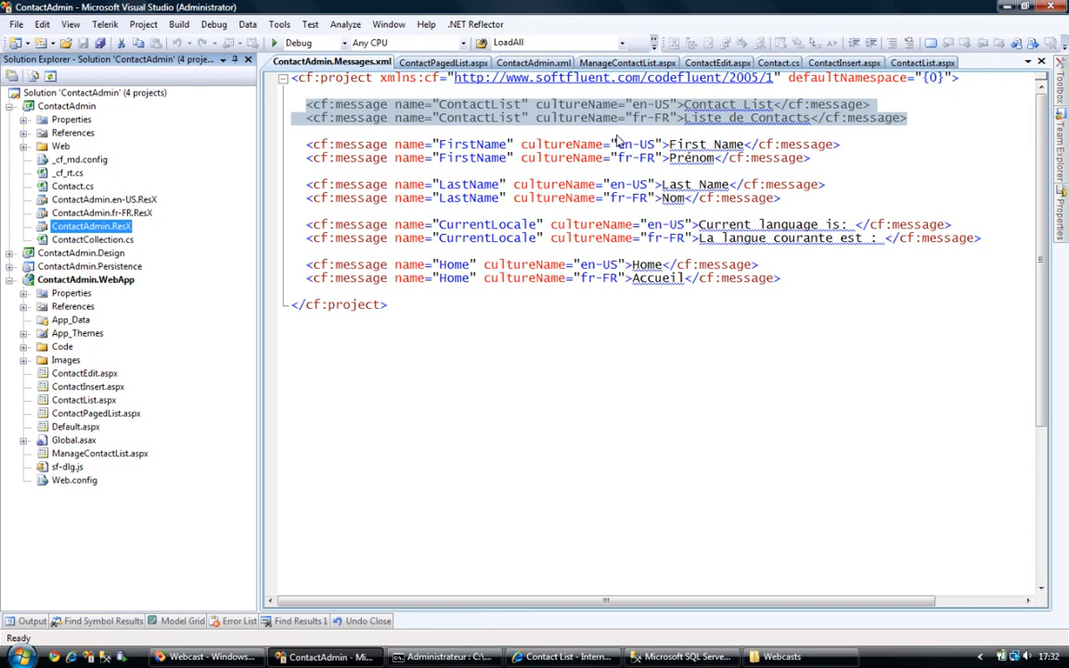
mouse_move(668, 119)
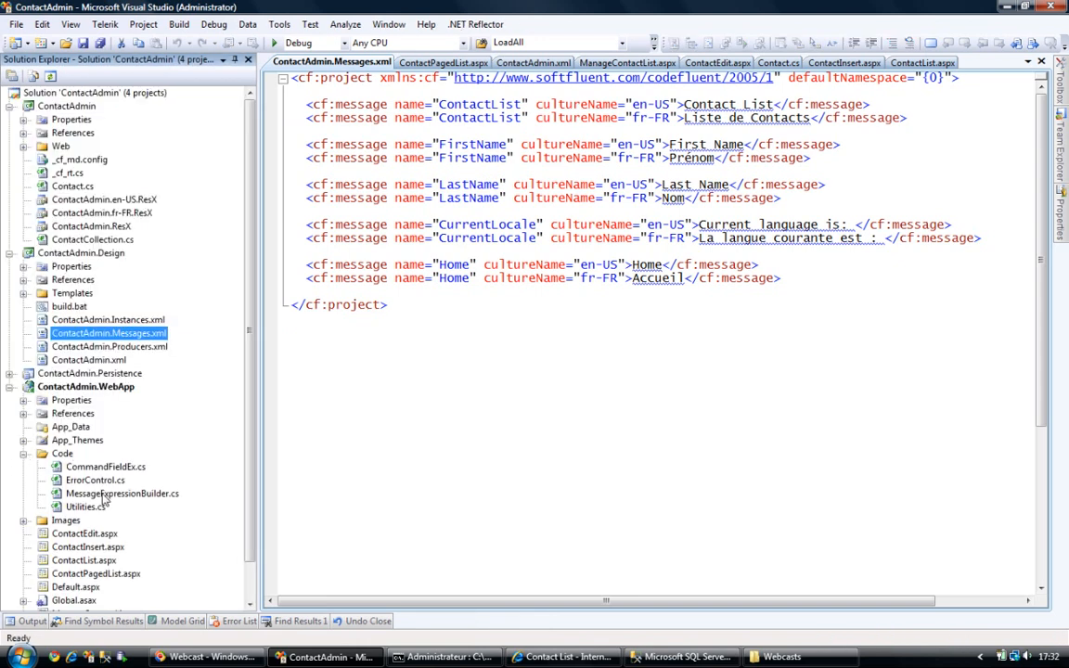
- Point out MessageExpressionBuilder.cs and show all files of the ContactAdmin.WebApp project
left_click(122, 494)
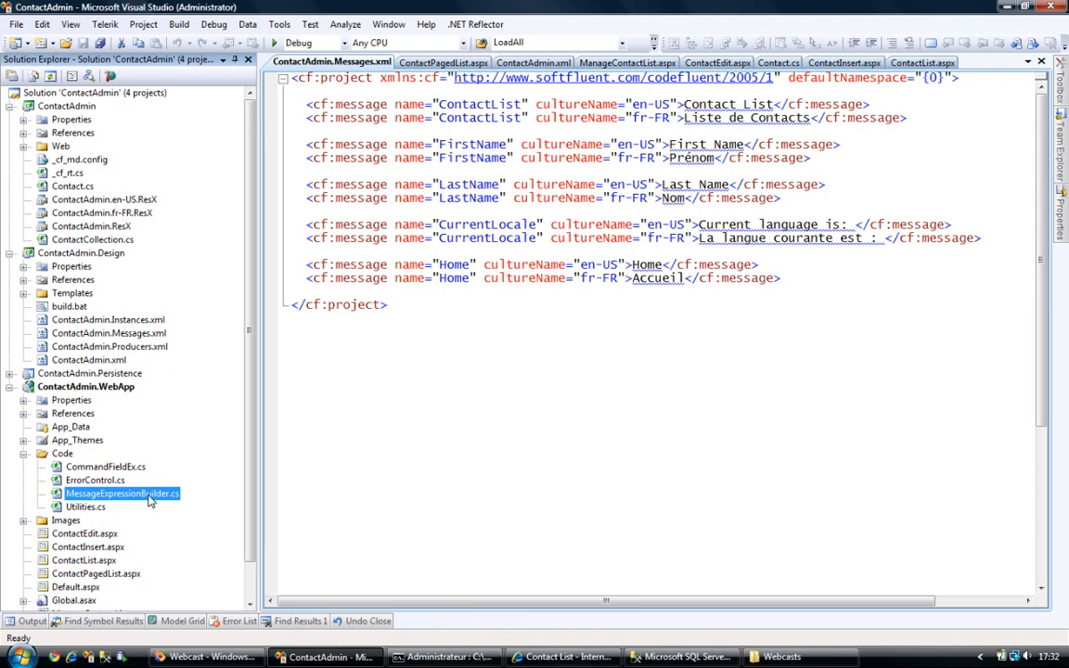
scroll("down", 3)
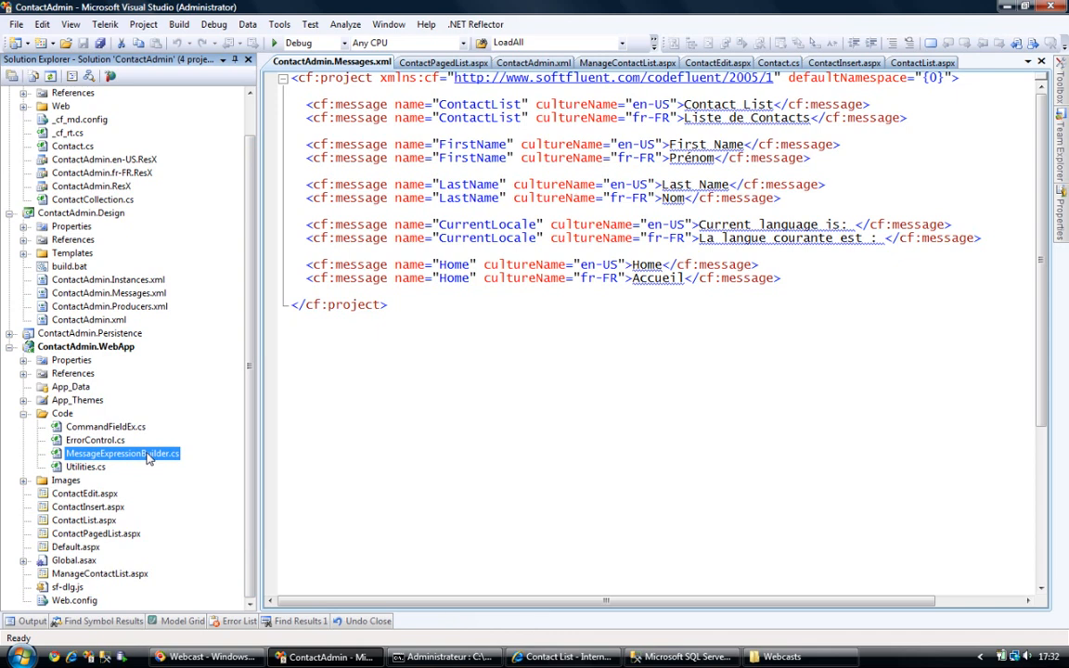
left_click(85, 348)
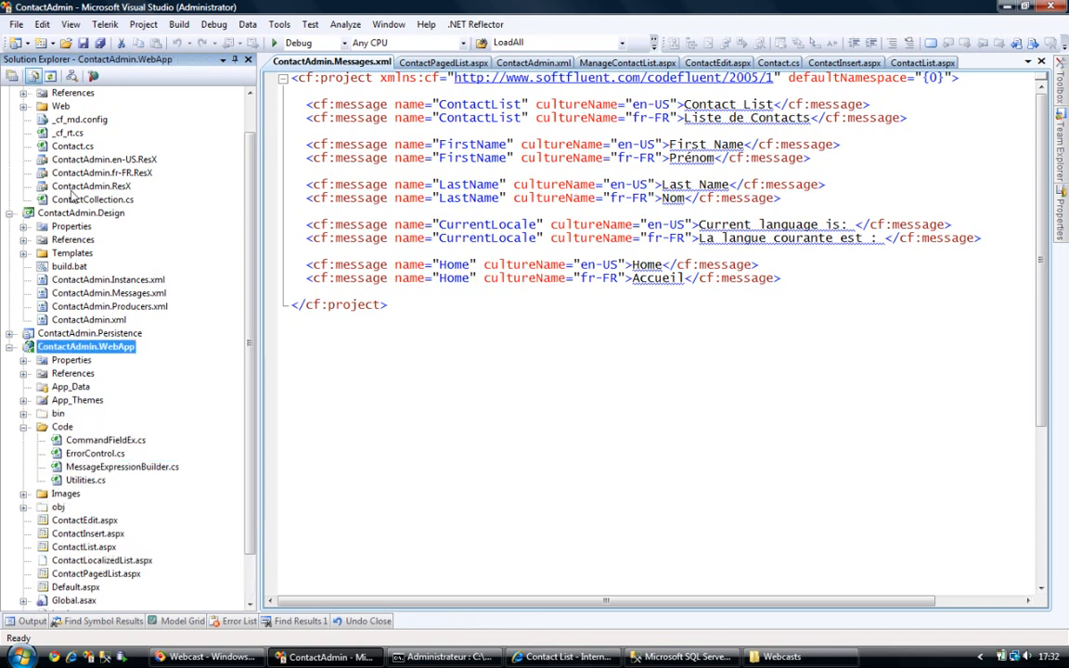
- Include ContactLocalizedList.aspx in the WebApp project and bring up the ContactList.aspx source
right_click(93, 561)
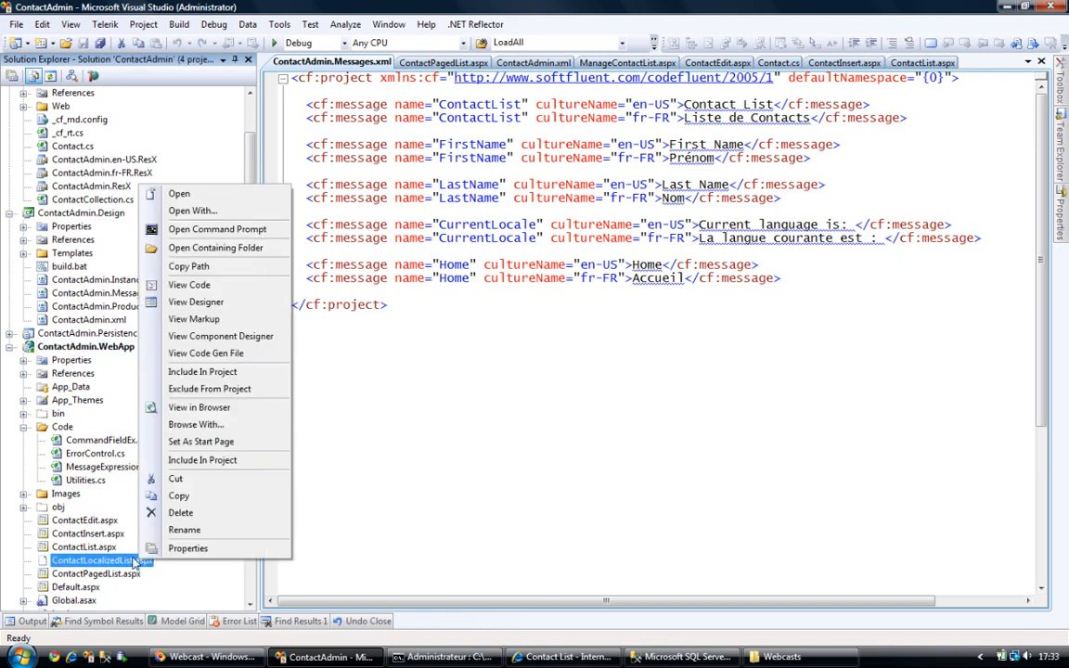
mouse_move(202, 460)
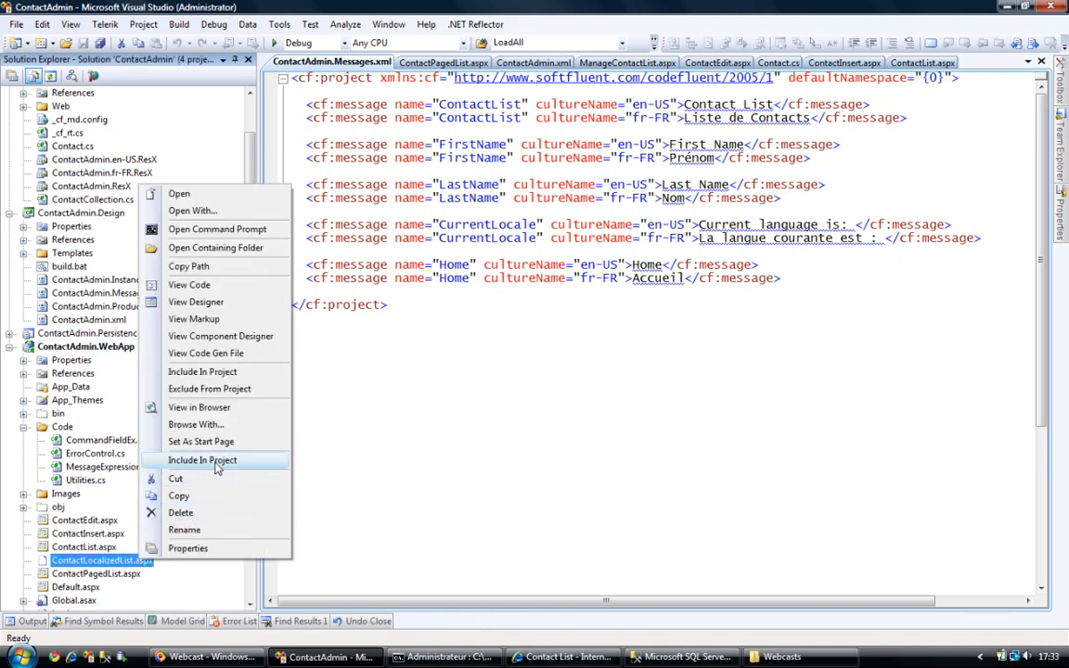
left_click(202, 460)
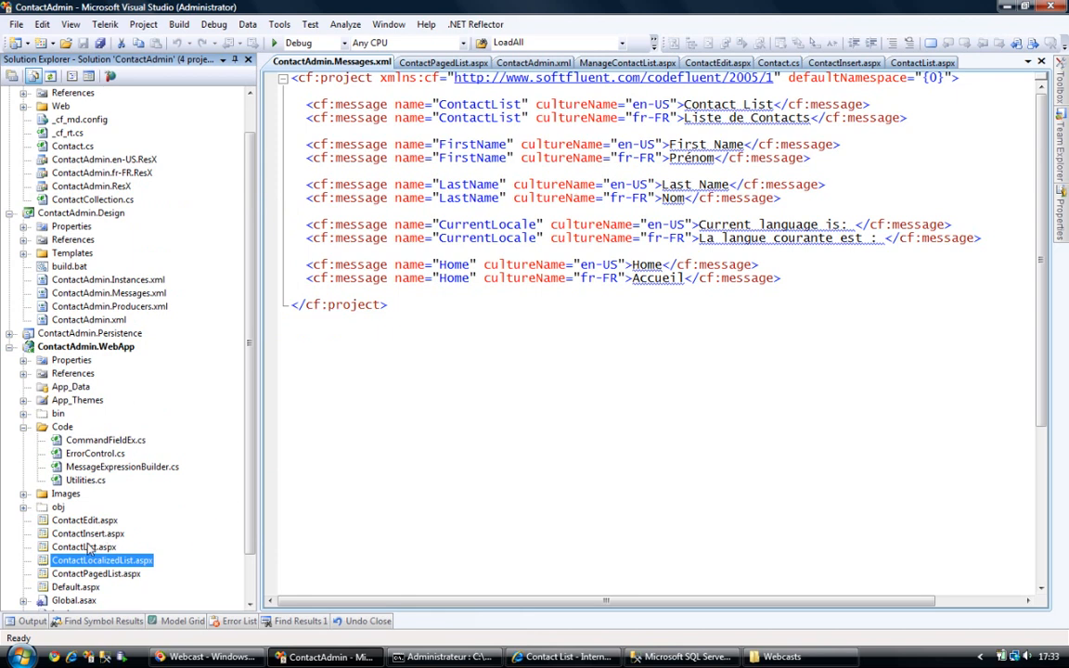
double_click(102, 561)
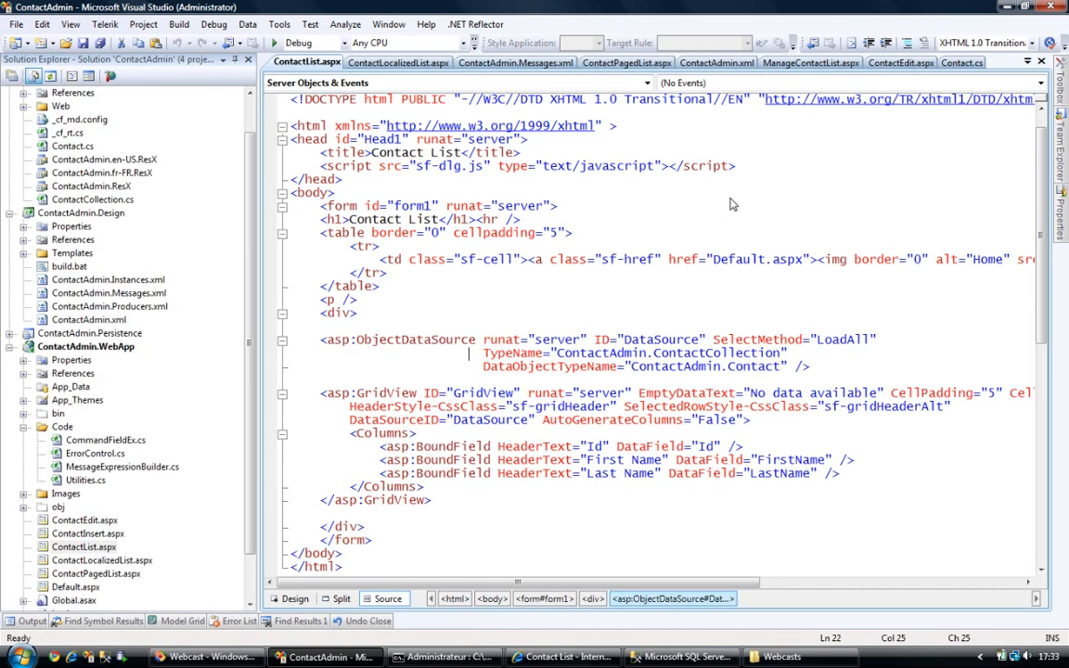
- Highlight the fixed 'Contact List' heading text, then switch to the ContactLocalizedList.aspx source
left_click(351, 230)
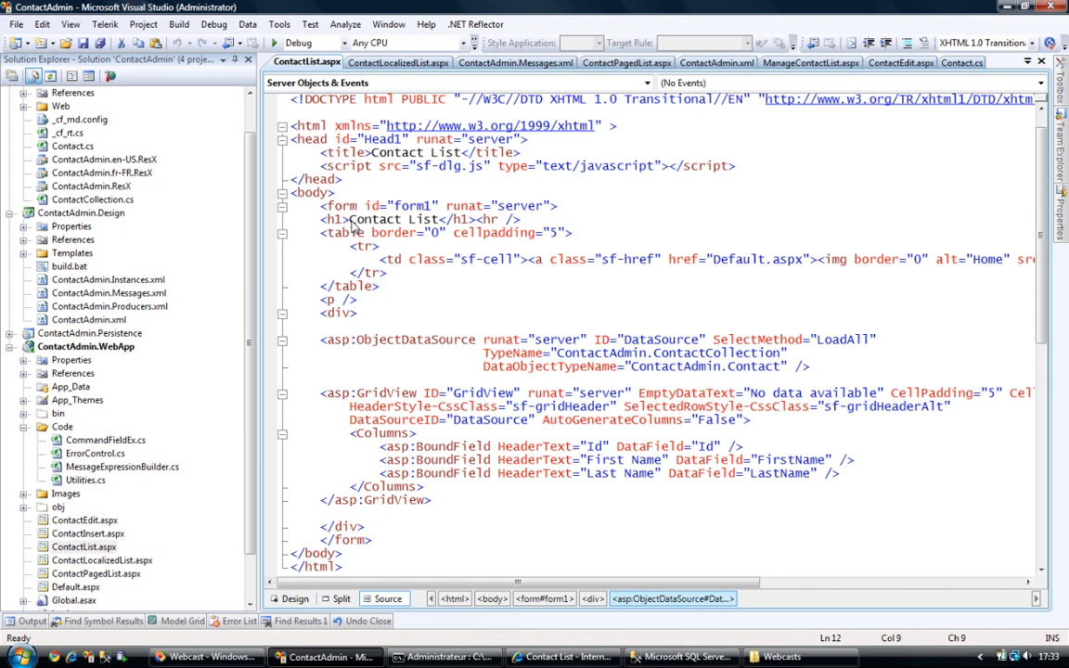
double_click(393, 219)
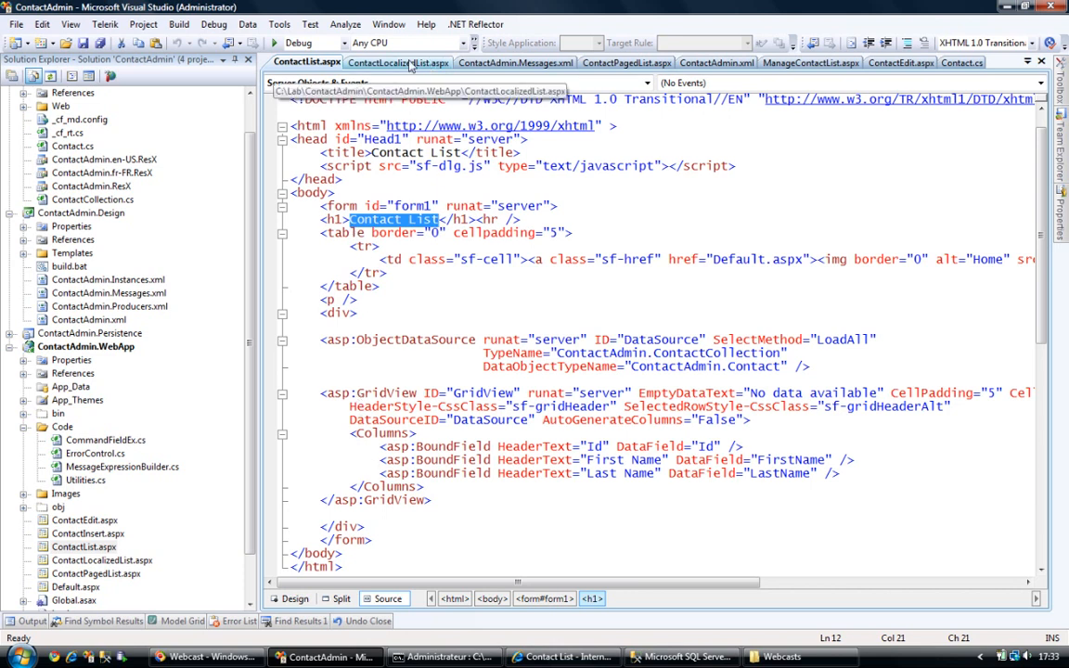
left_click(397, 63)
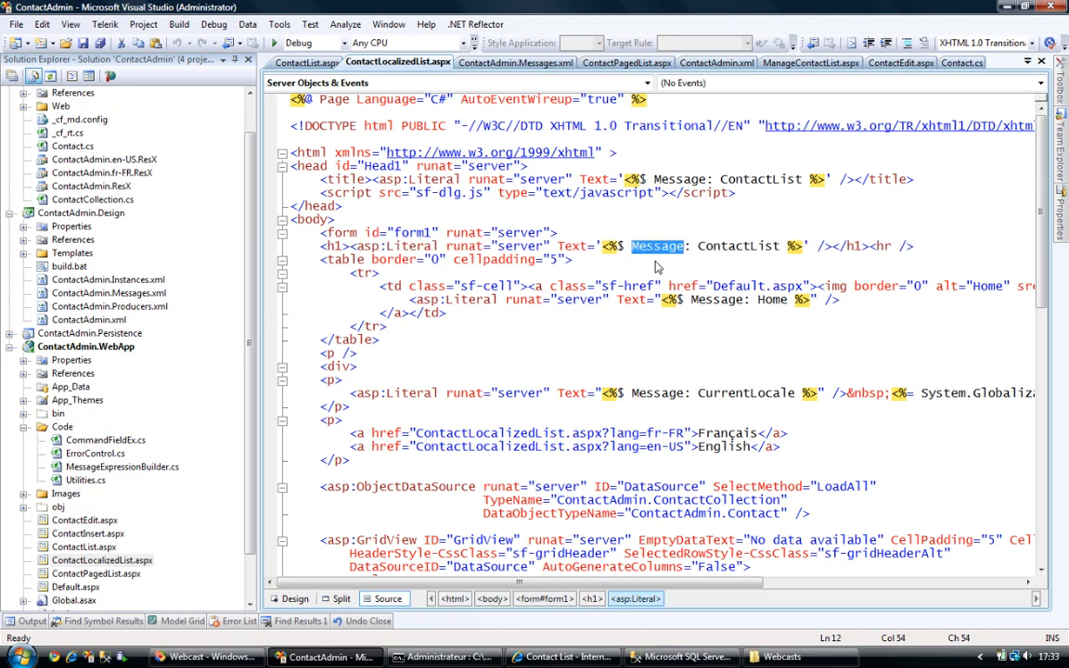
- Highlight the Message expression in the heading and its prefix registration in the page
double_click(735, 245)
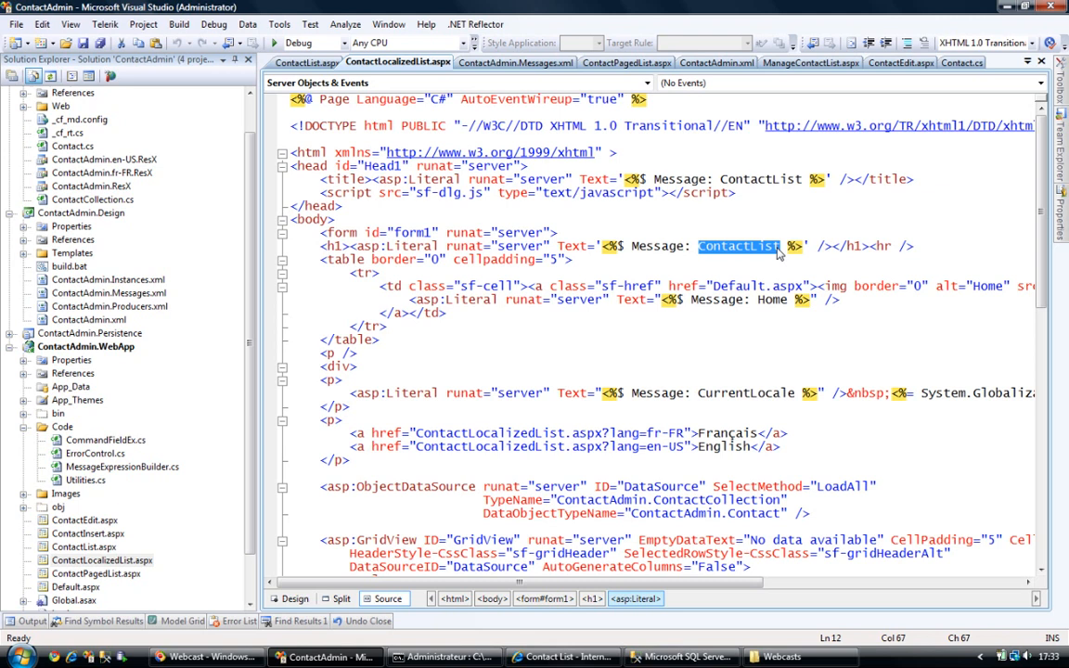
mouse_move(271, 274)
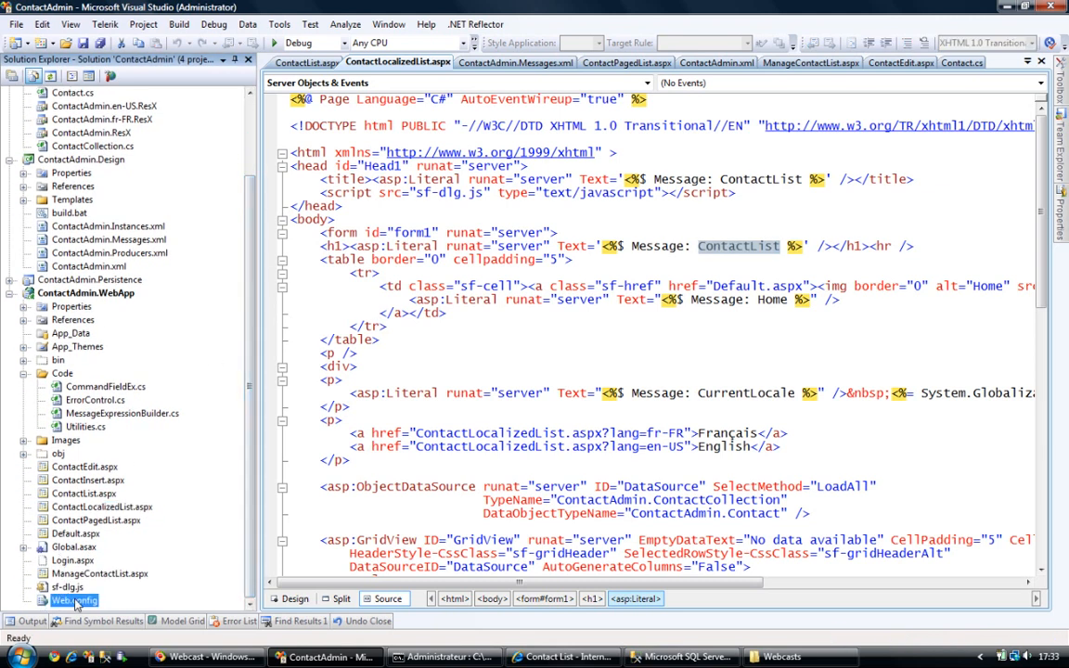
double_click(72, 601)
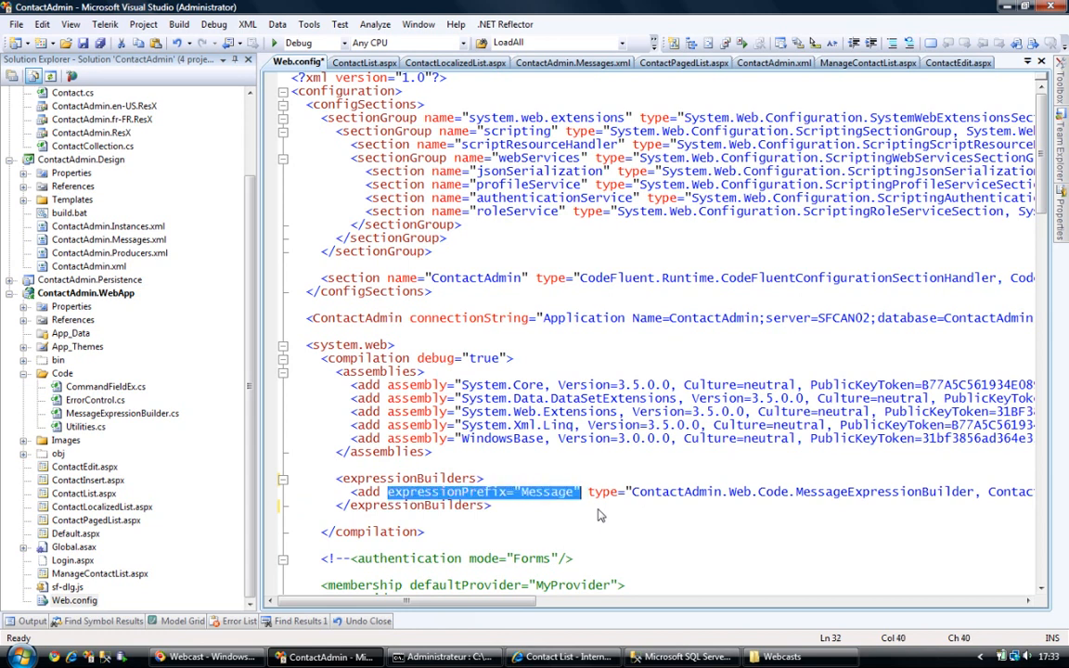
left_click(622, 490)
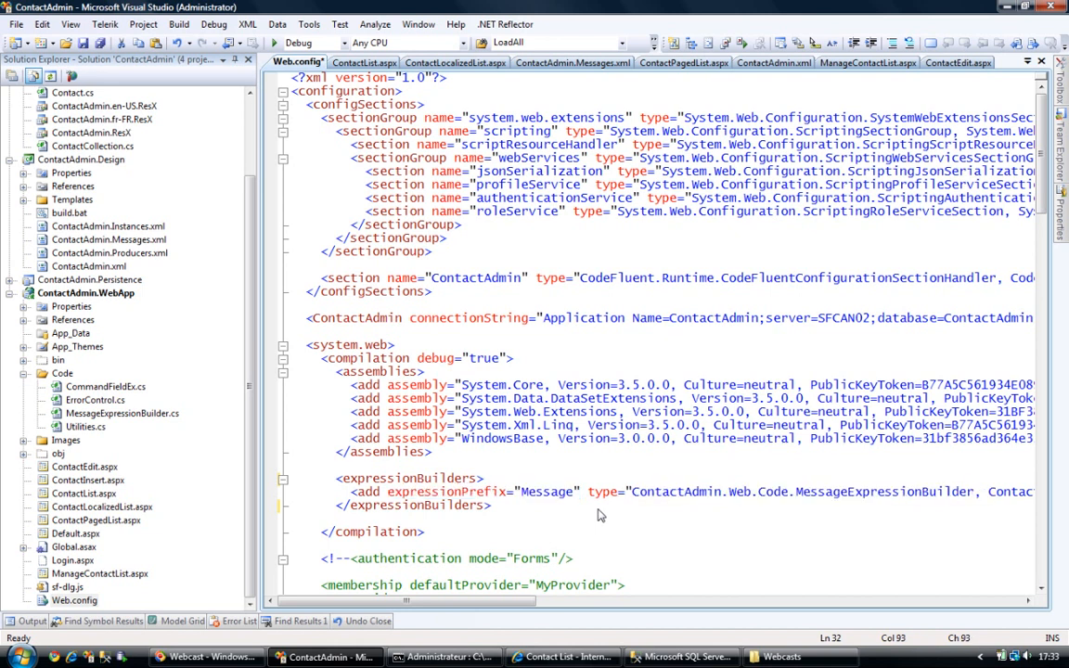
double_click(884, 490)
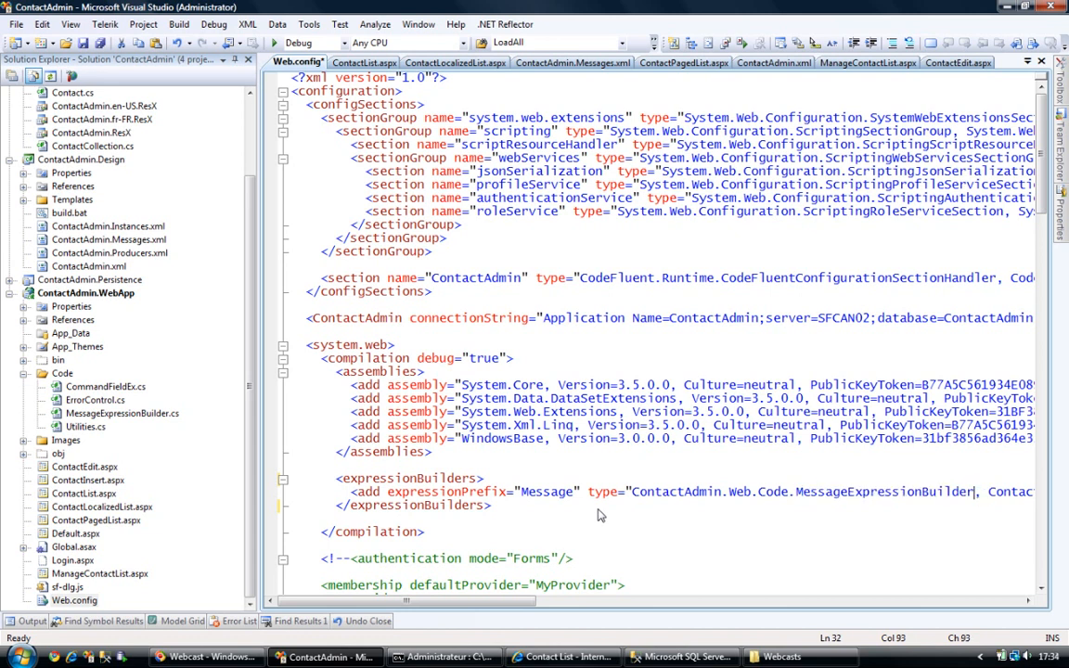
scroll("right", 3)
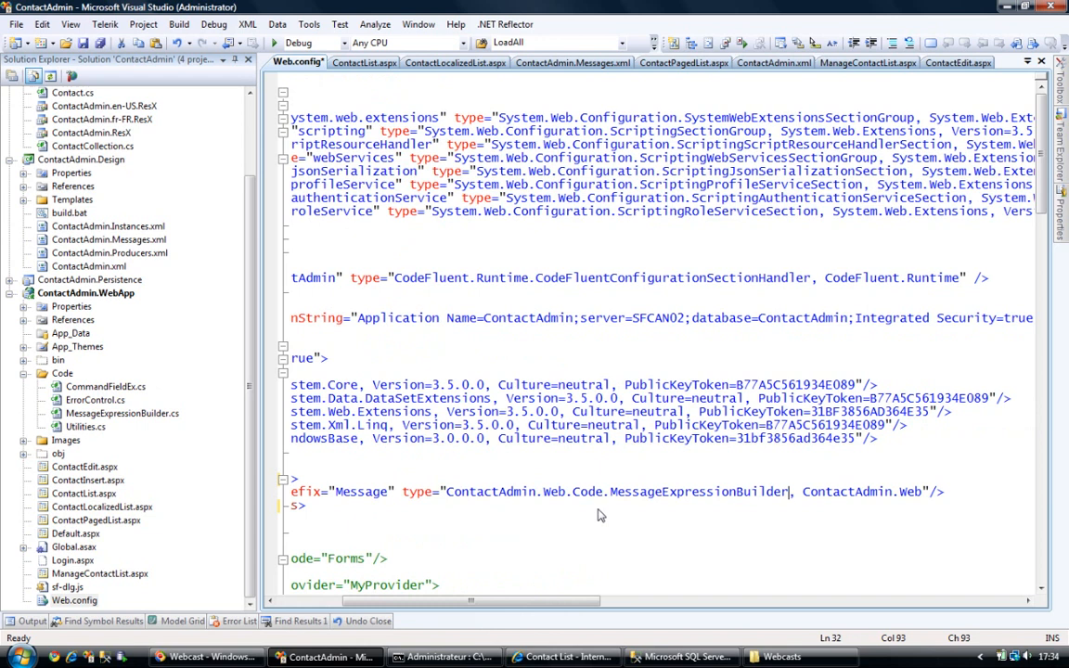
double_click(120, 413)
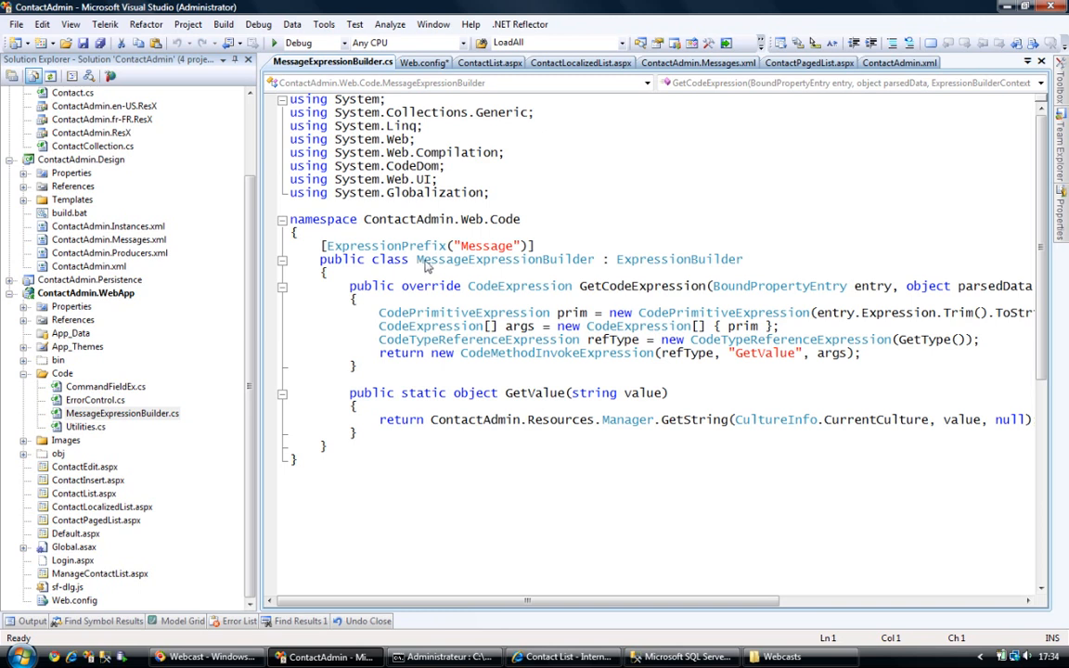
mouse_move(576, 269)
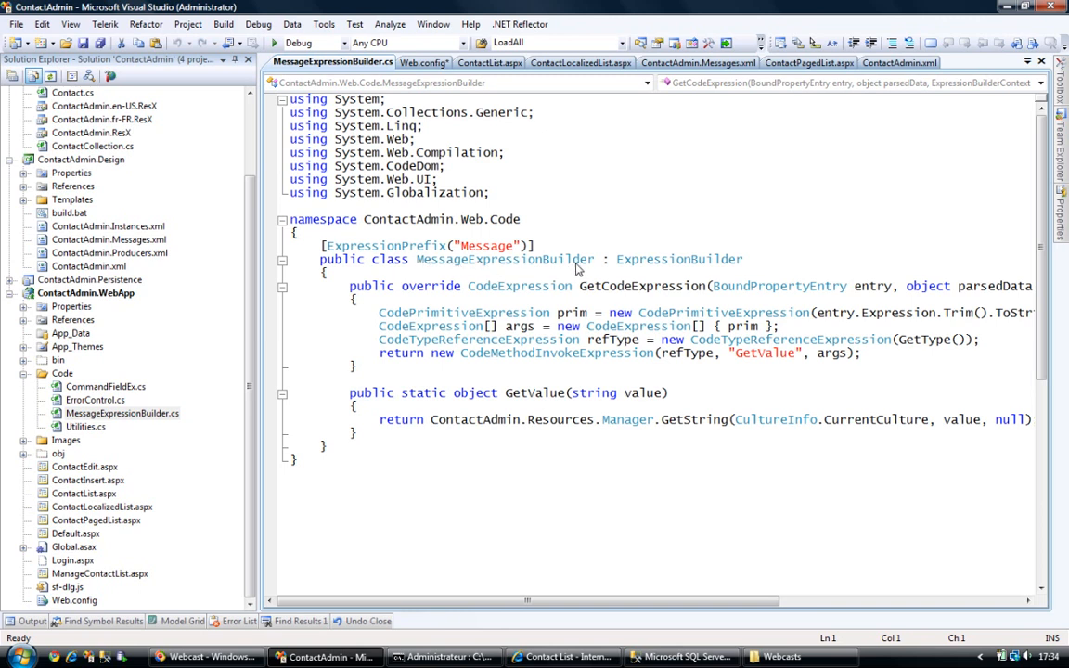
mouse_move(679, 260)
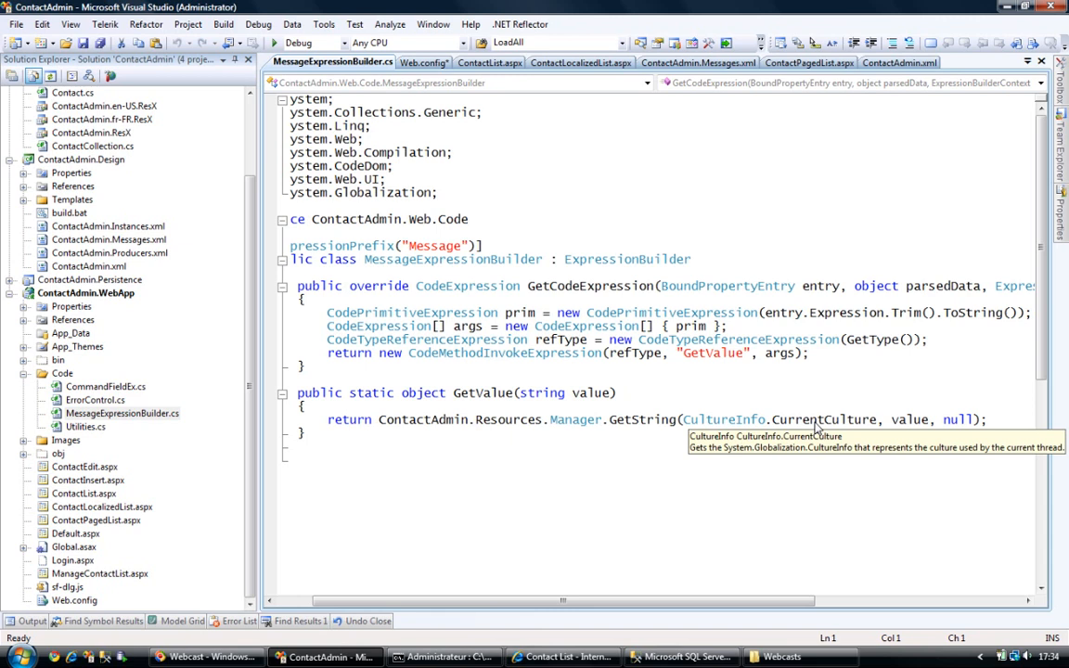
mouse_move(832, 423)
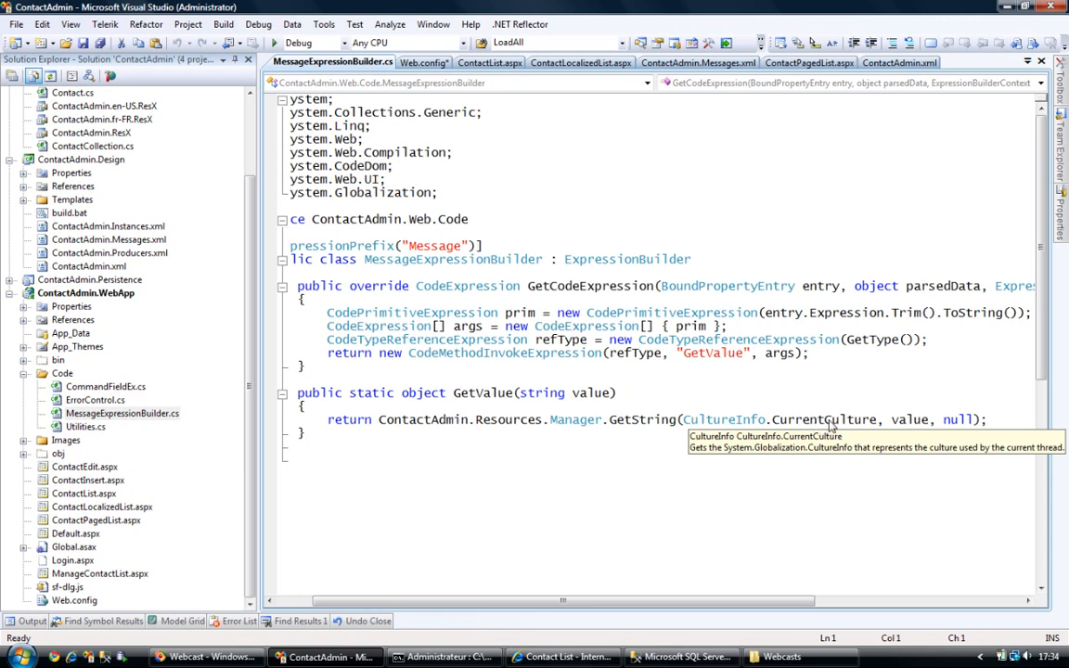
mouse_move(910, 419)
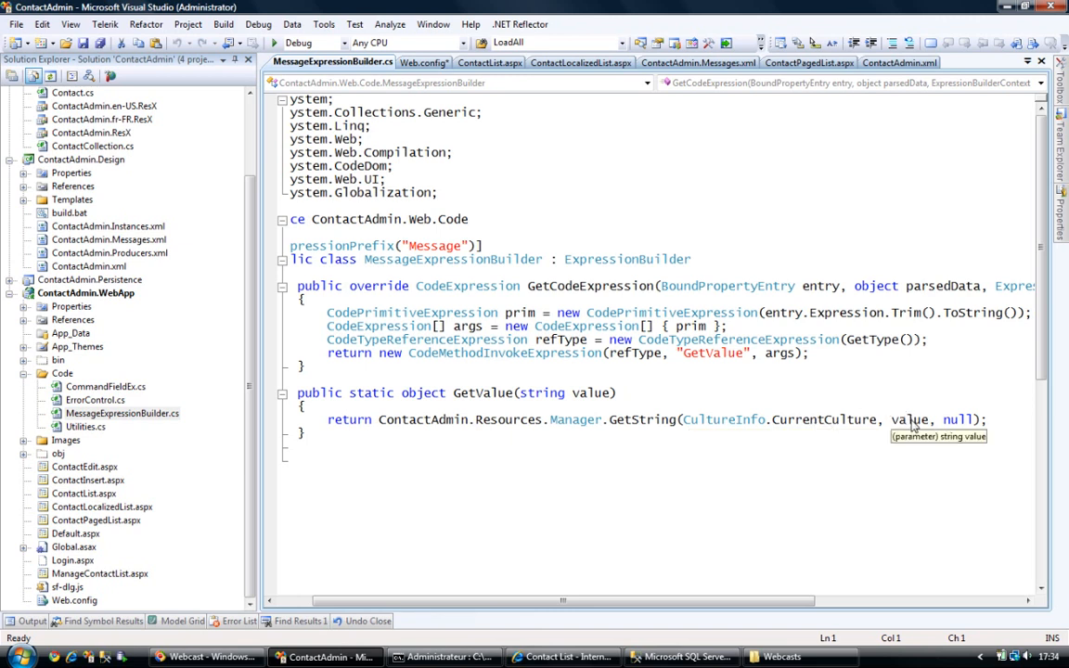
mouse_move(958, 420)
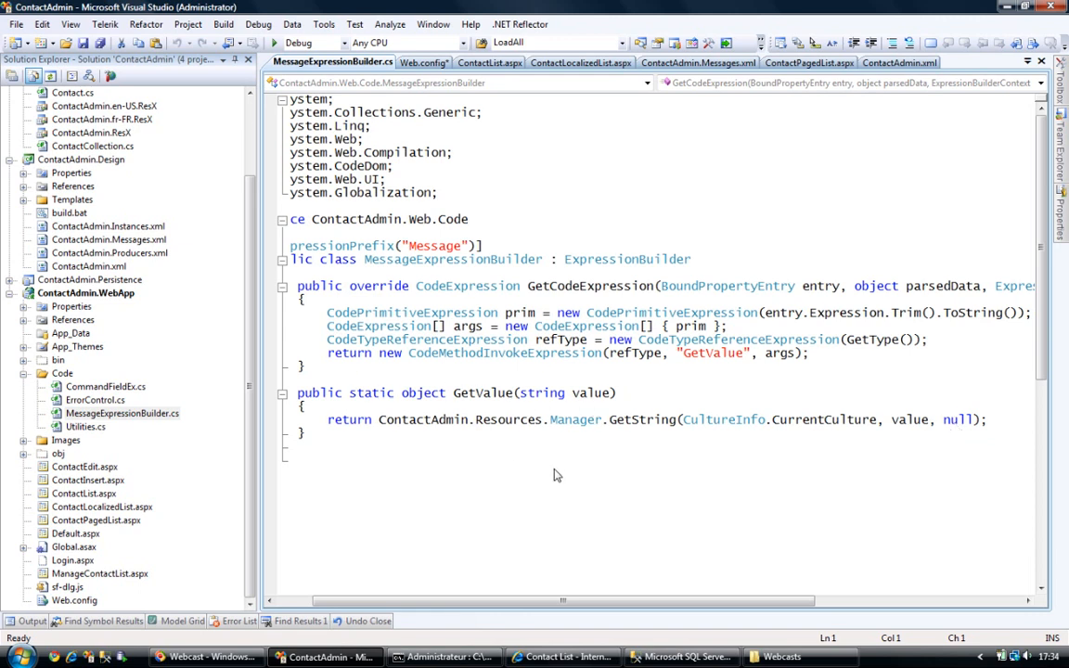
mouse_move(414, 412)
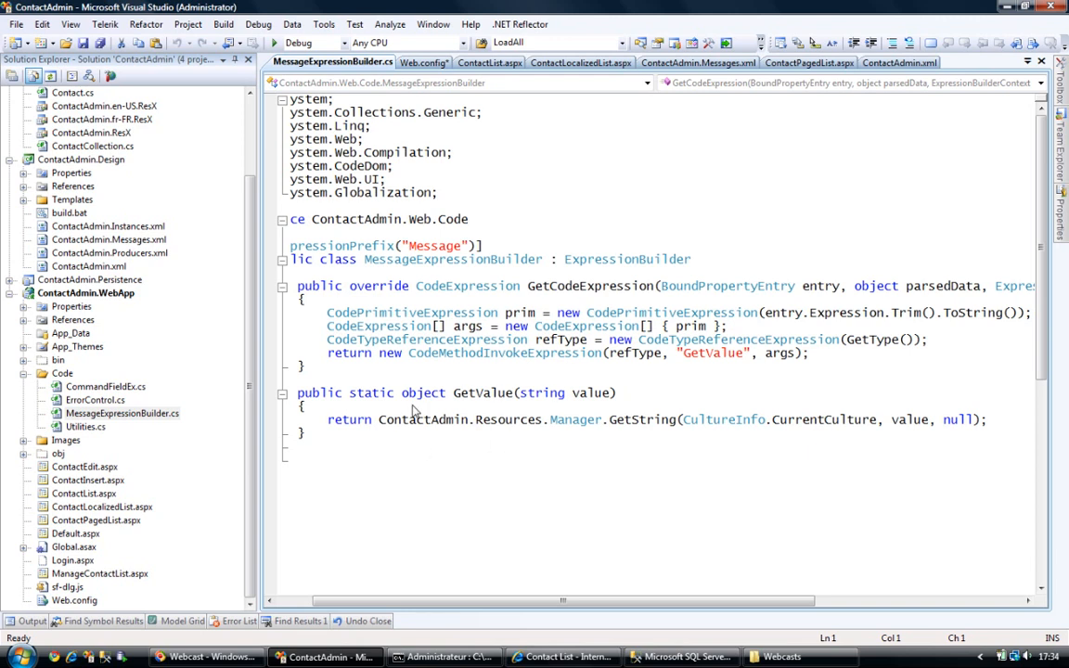
mouse_move(654, 523)
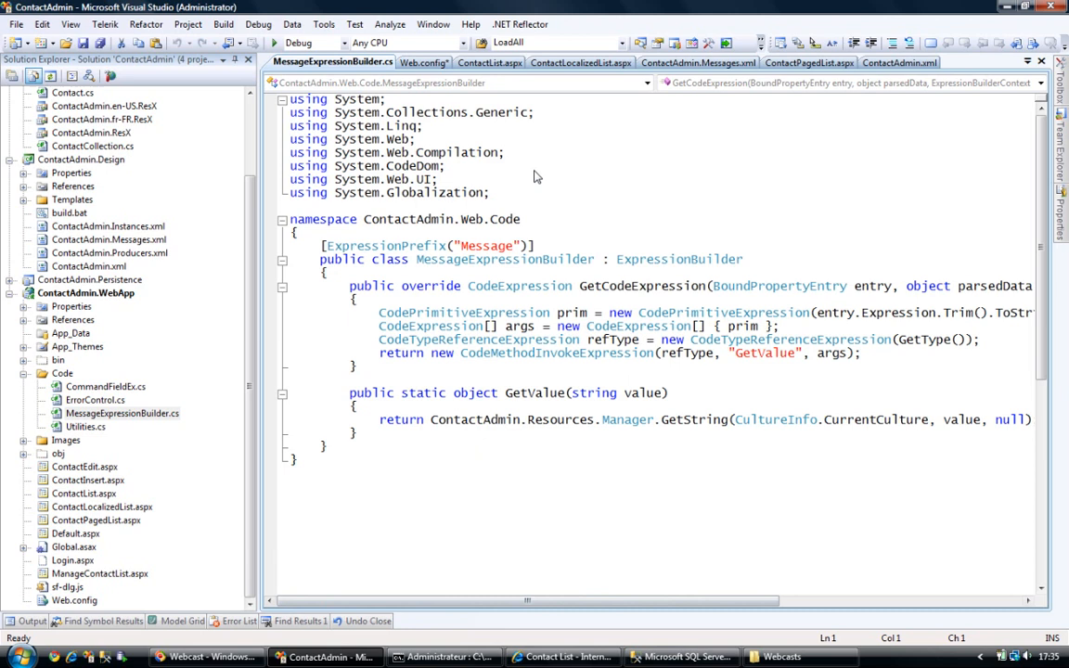
mouse_move(490, 63)
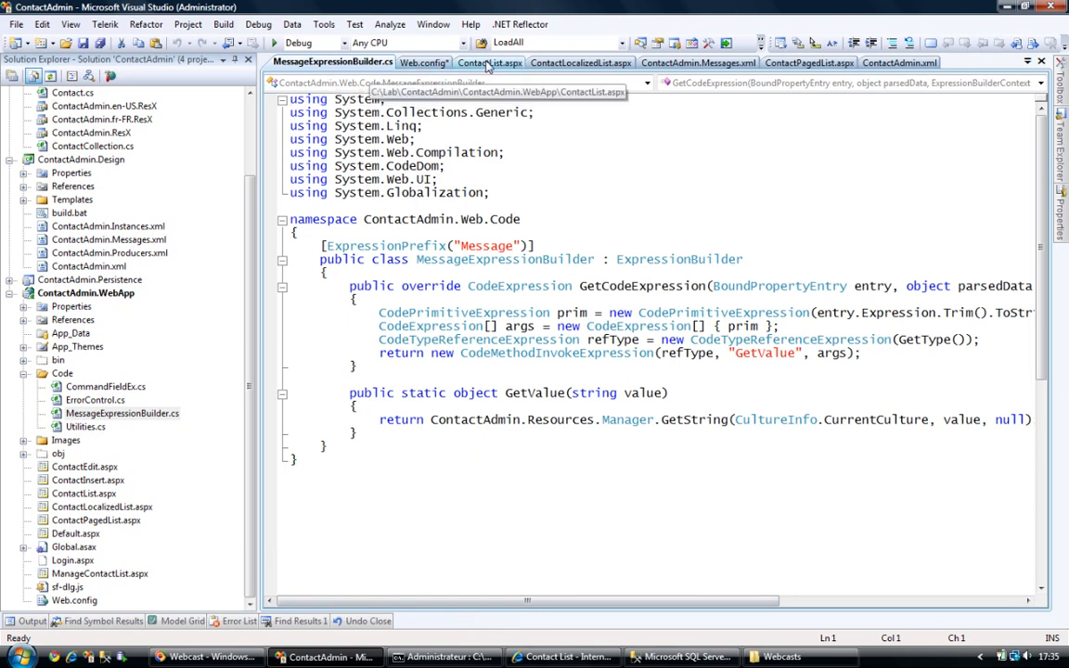
- Bring ContactAdmin.Messages.xml with its English and French message definitions back into view
left_click(698, 63)
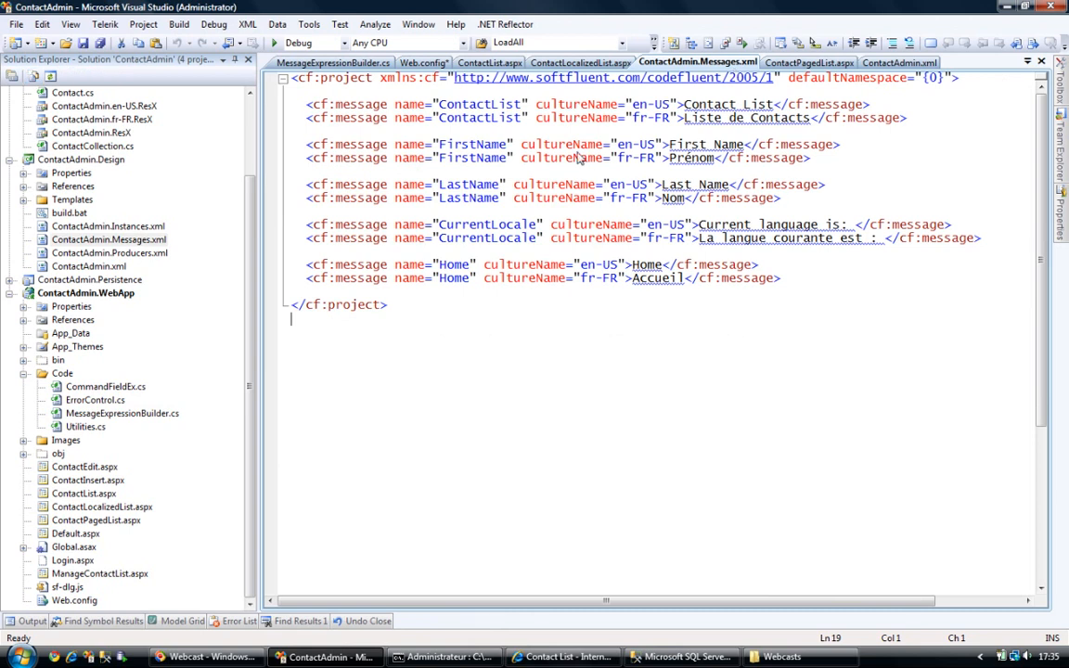
mouse_move(264, 237)
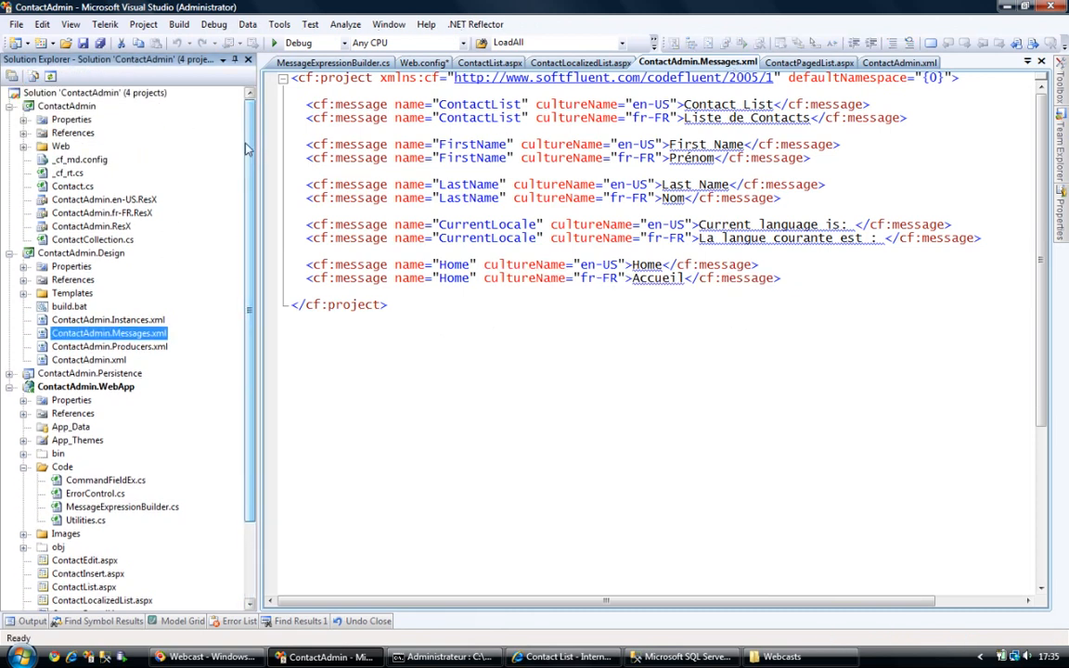
- Point out ContactAdmin.ResX and MessageExpressionBuilder.cs, then return to the ContactLocalizedList.aspx markup
left_click(91, 226)
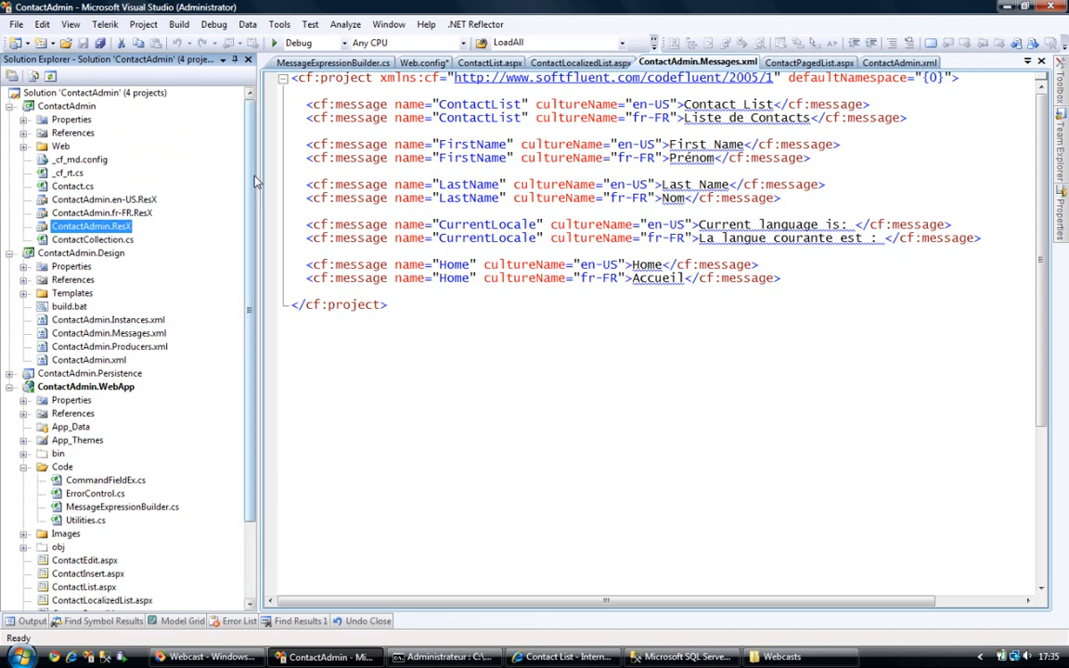
scroll("down", 3)
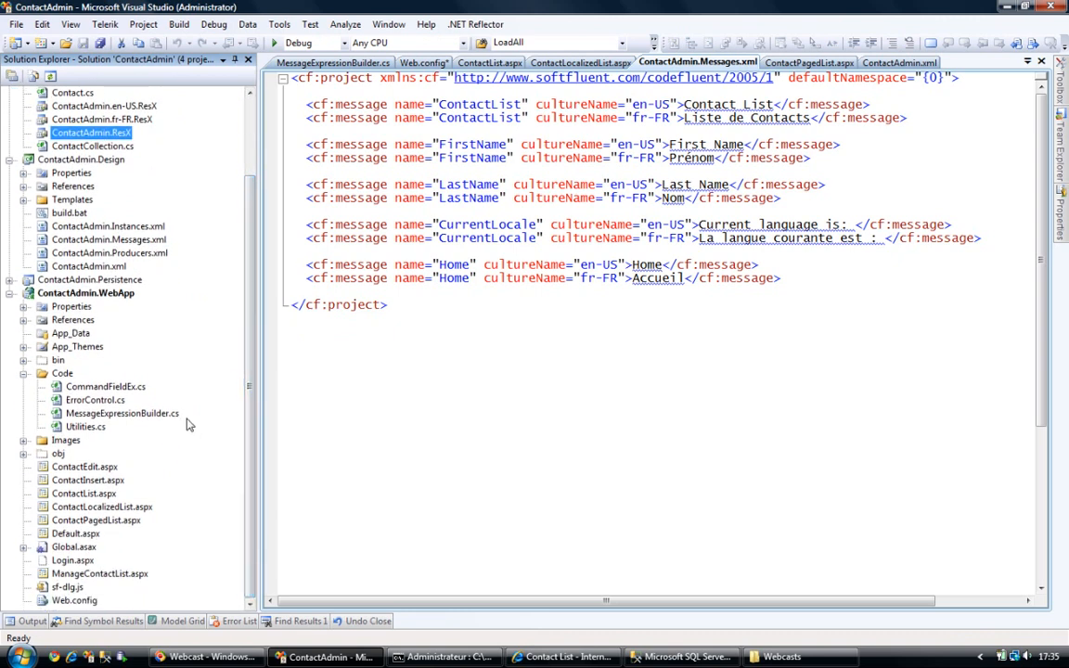
left_click(123, 412)
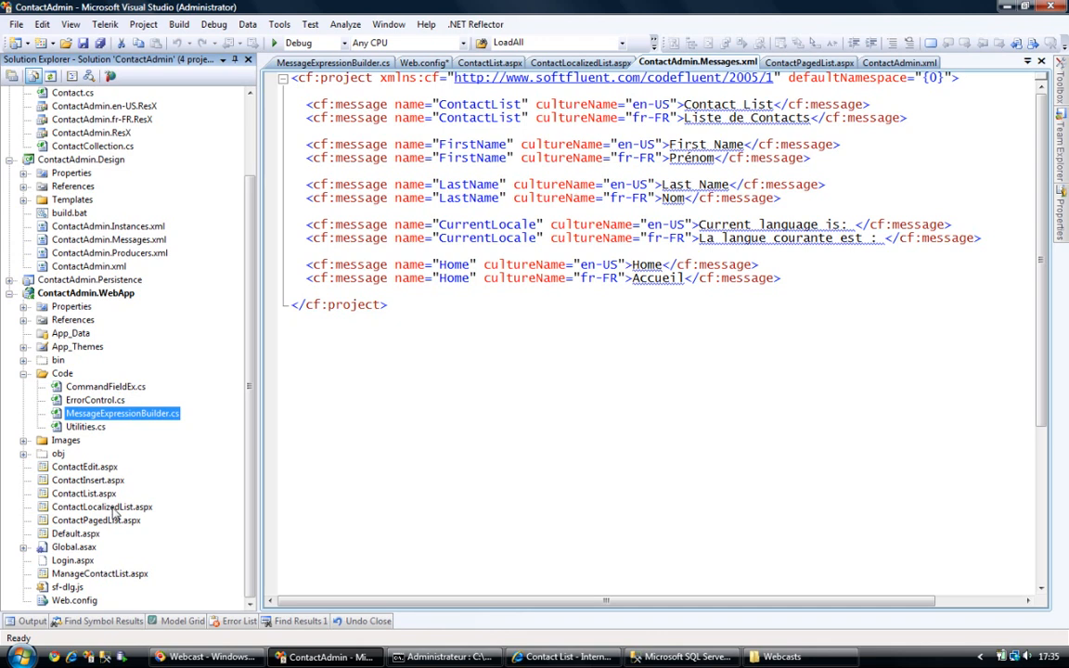
left_click(579, 64)
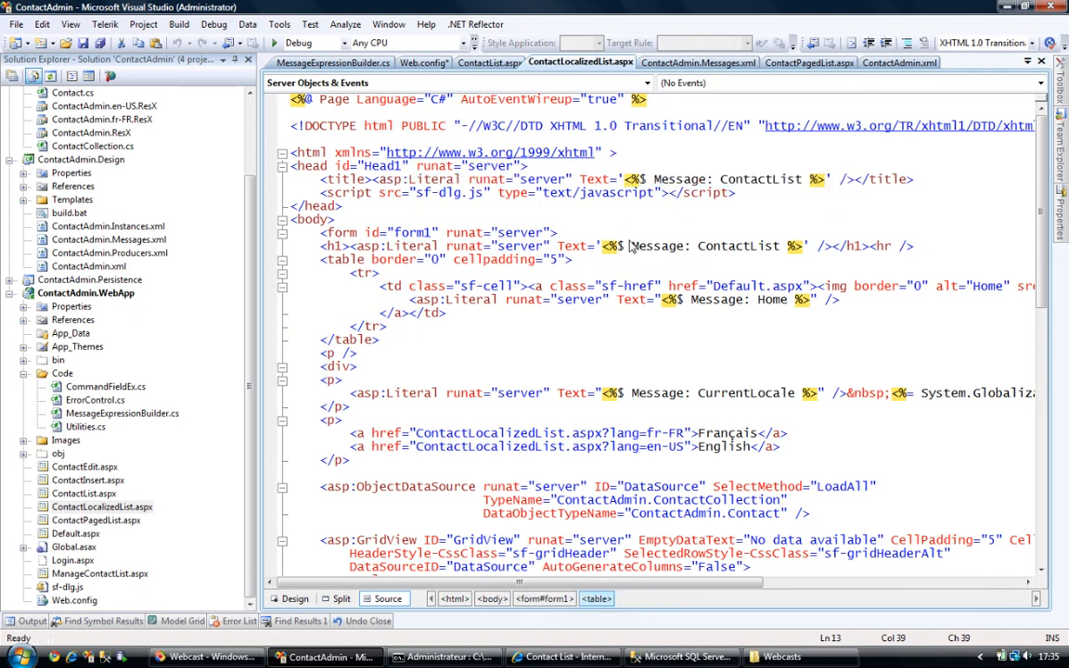
- Highlight the heading's Message prefix and the fr-FR lang value in the Français link
double_click(657, 245)
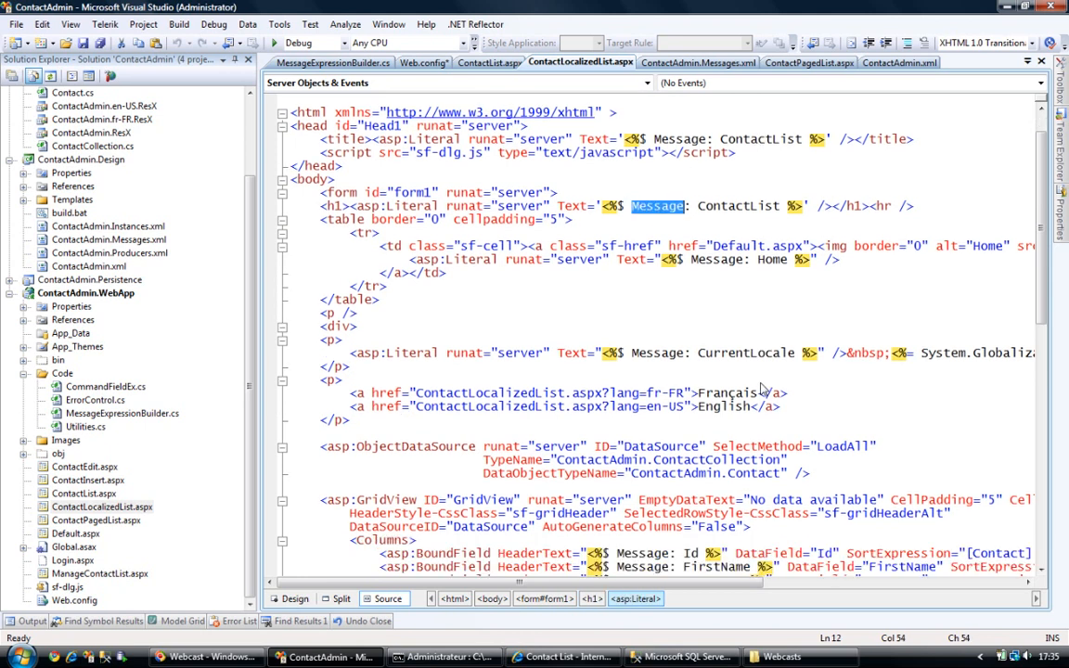
scroll("down", 3)
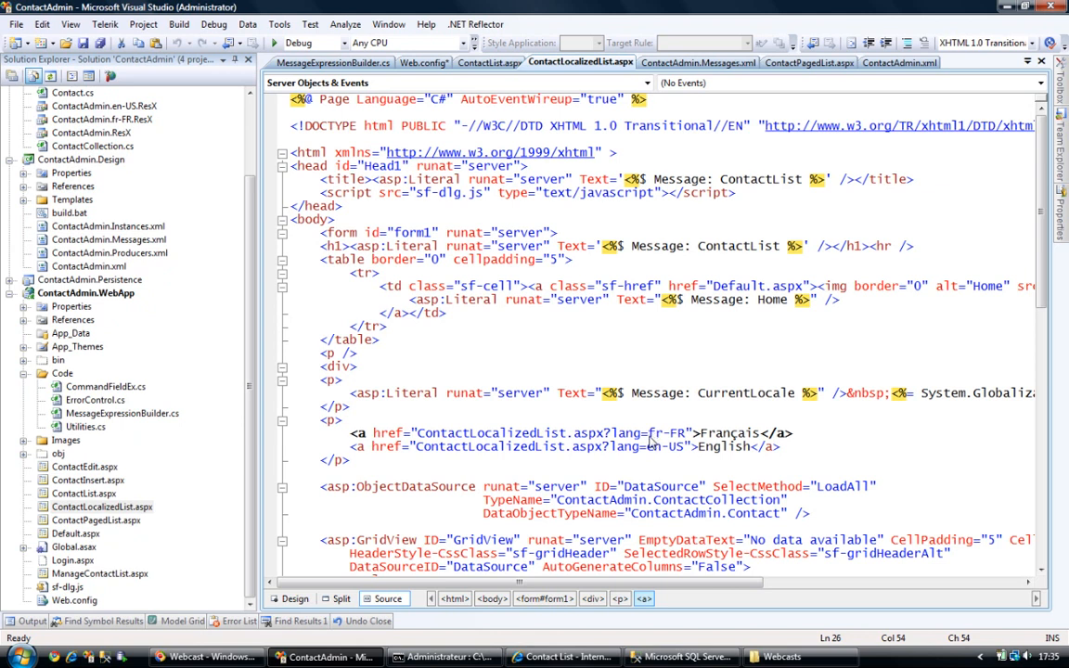
double_click(667, 433)
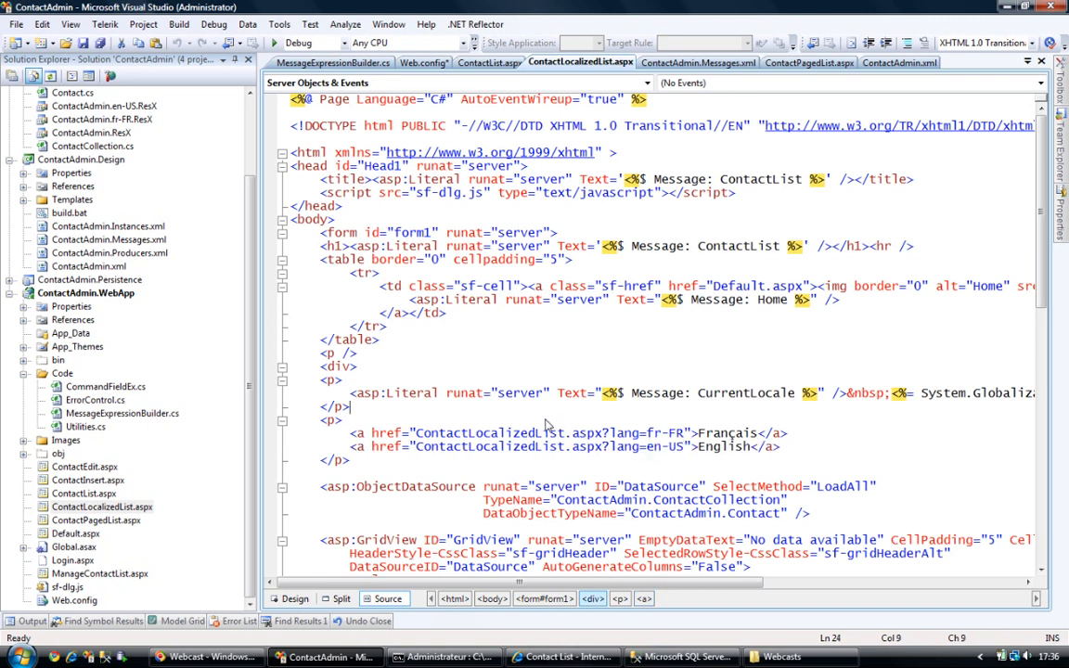
left_click(100, 507)
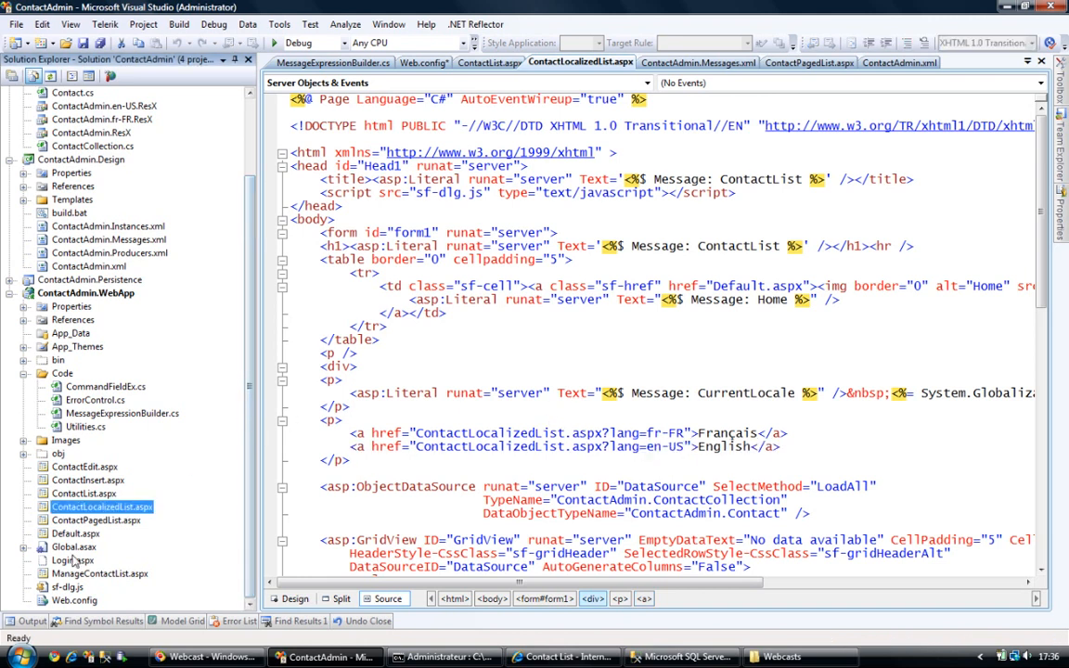
- Show Global.asax.cs where Application_AcquireRequestState sets the thread culture from Request["lang"], defaulting to en-US
double_click(92, 561)
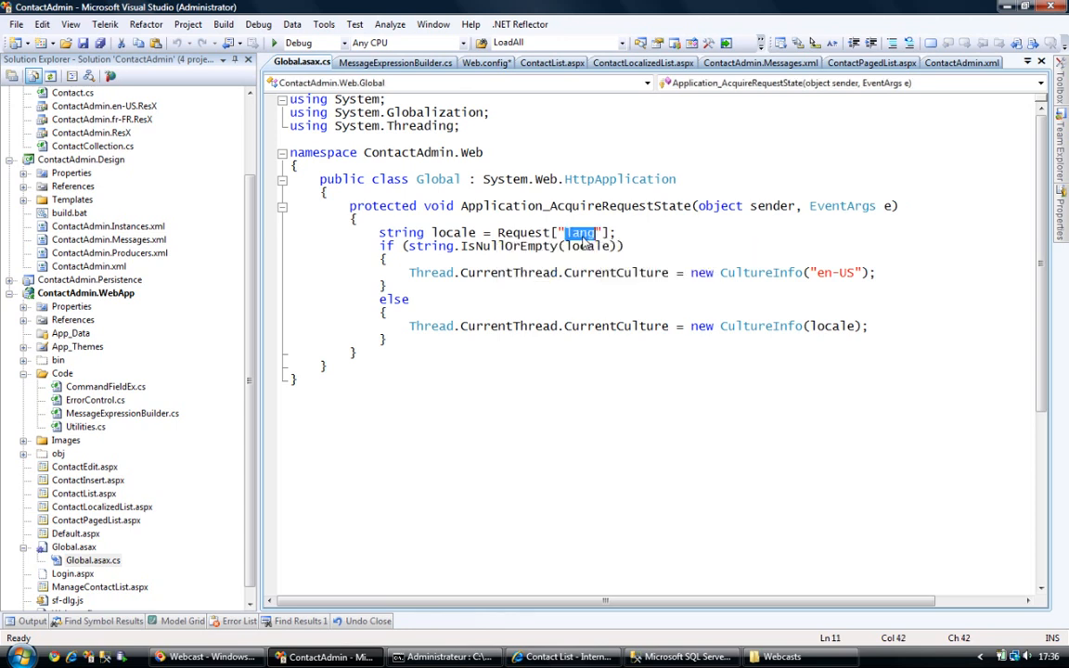
mouse_move(850, 334)
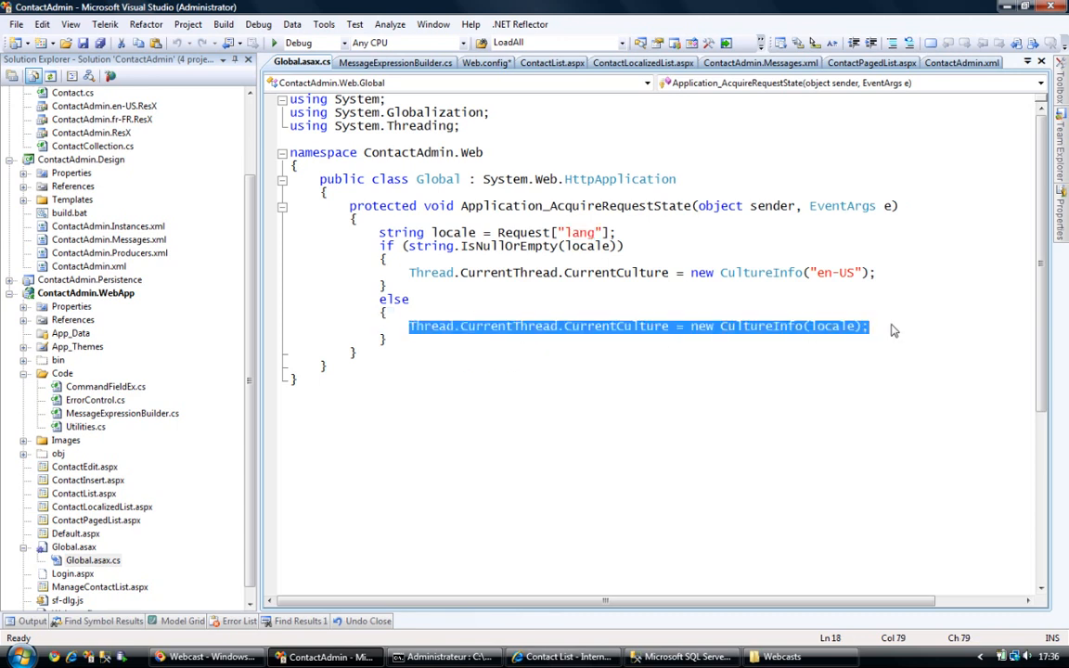
left_click(677, 326)
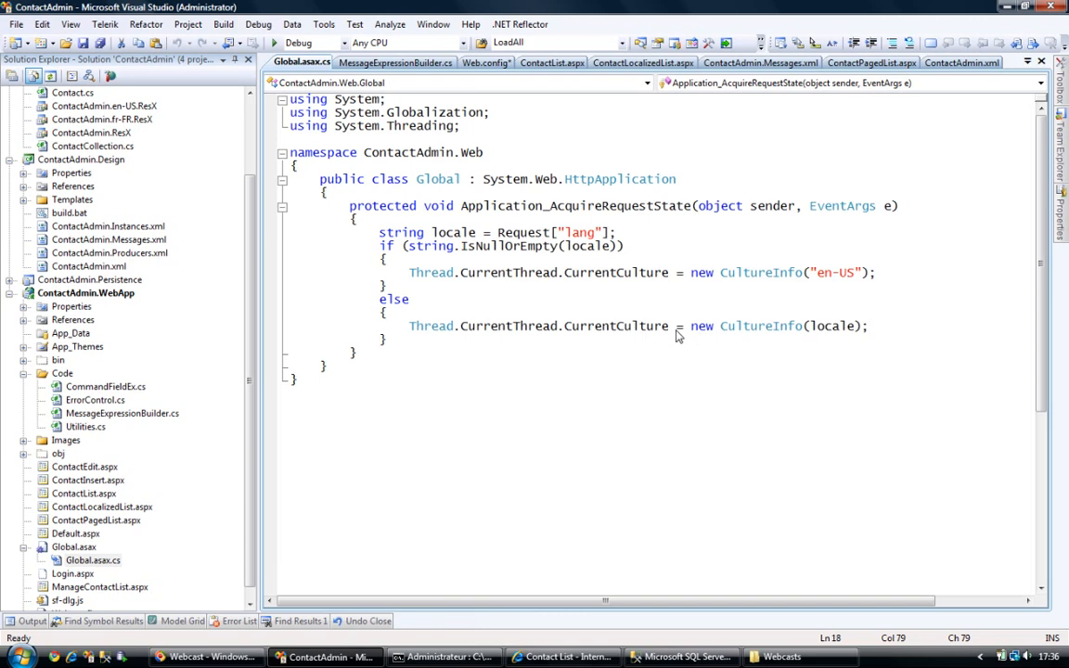
mouse_move(761, 280)
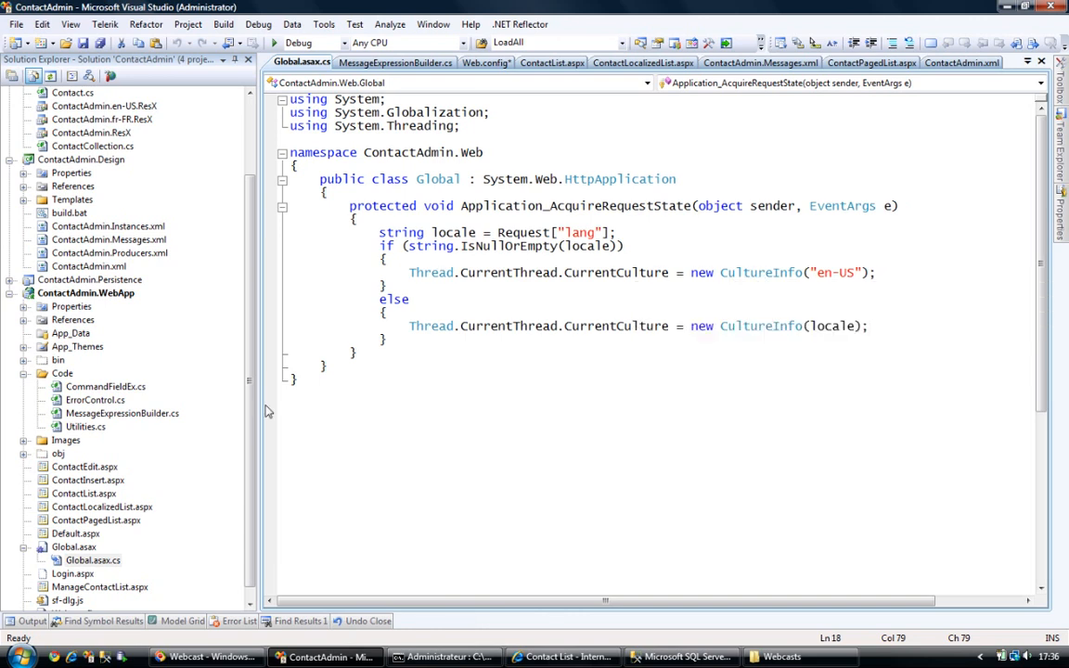
- Build the WebApp project and load ContactLocalizedList.aspx in Internet Explorer, showing en-US
left_click(102, 507)
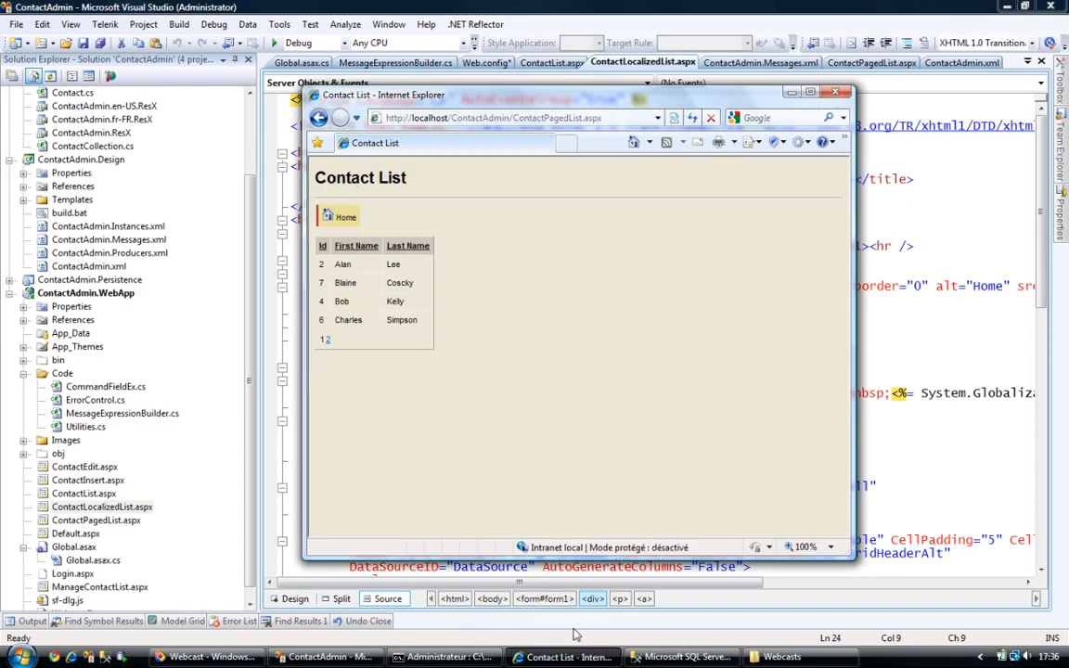
mouse_move(900, 269)
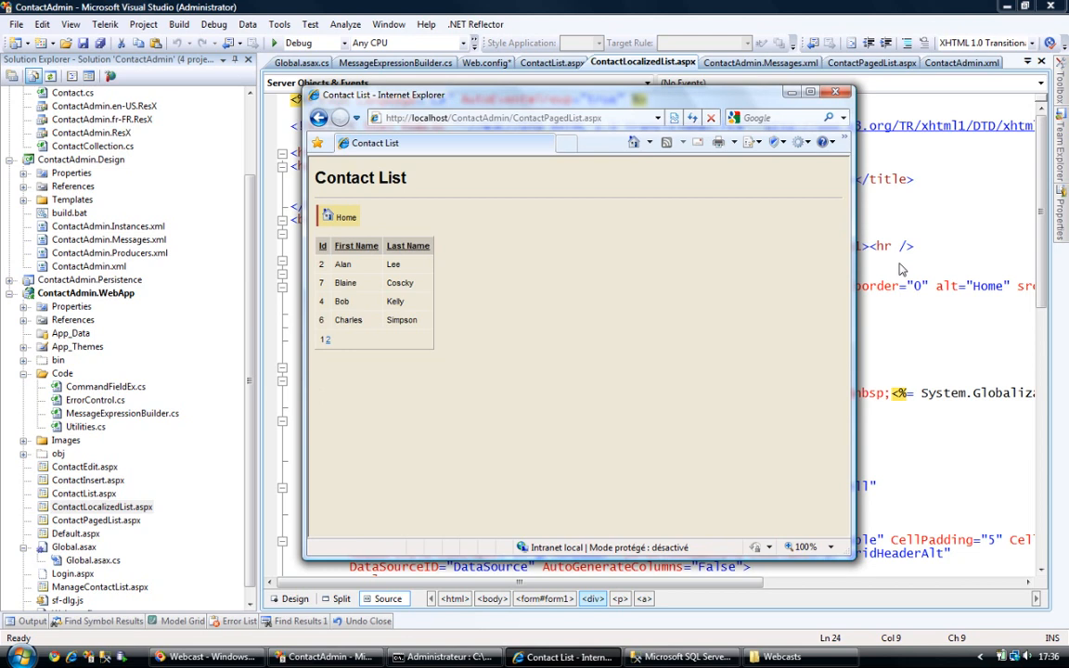
right_click(86, 294)
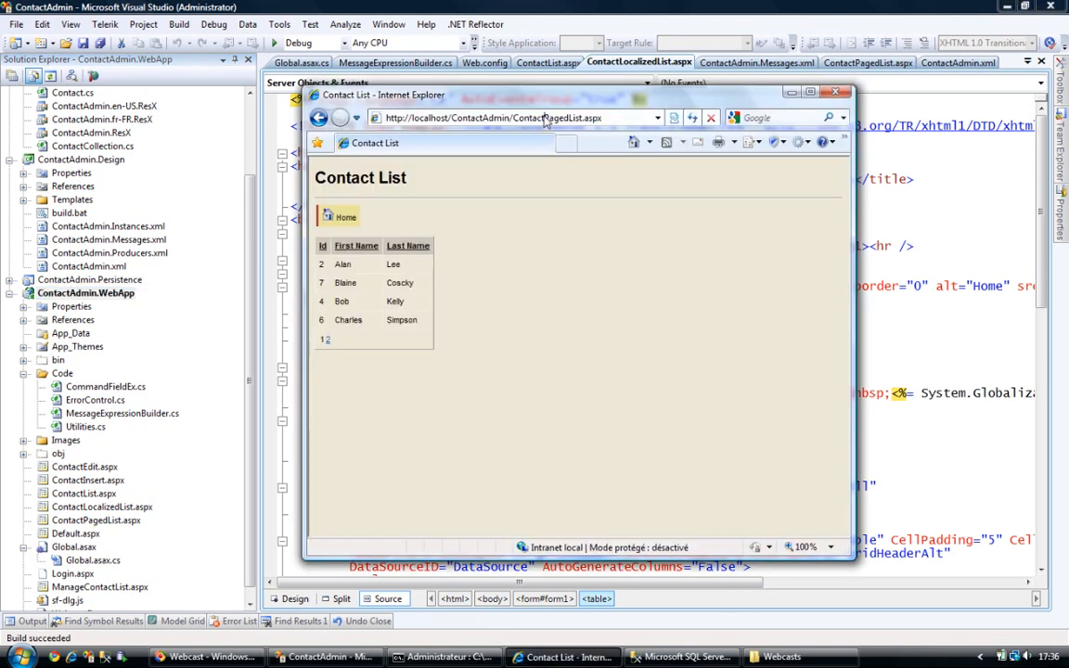
double_click(553, 117)
type("Localiz")
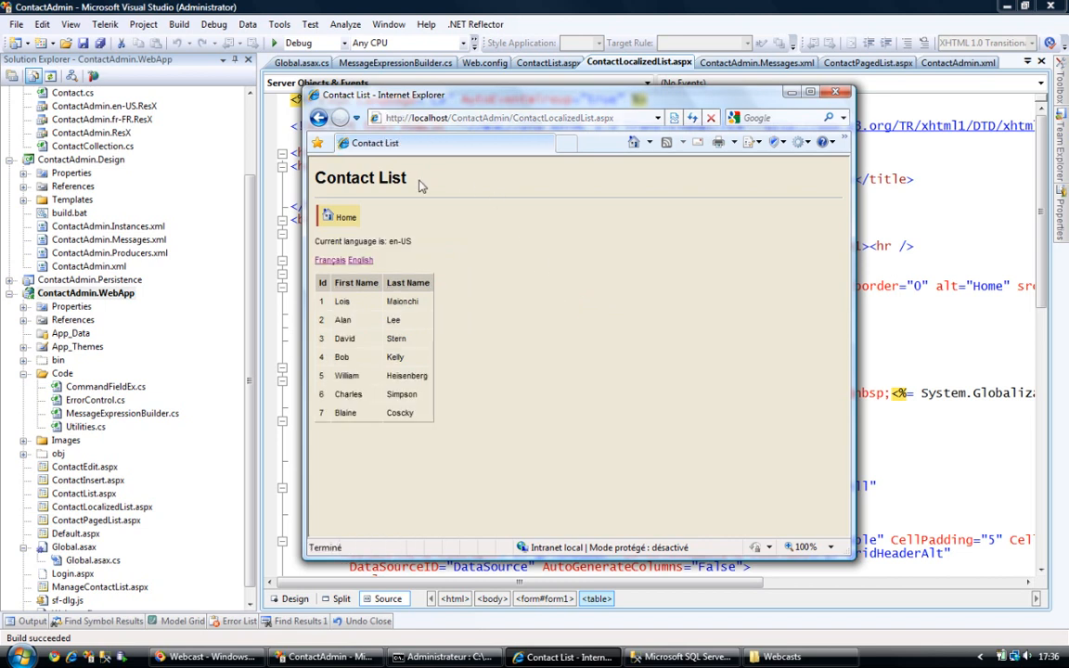
mouse_move(320, 249)
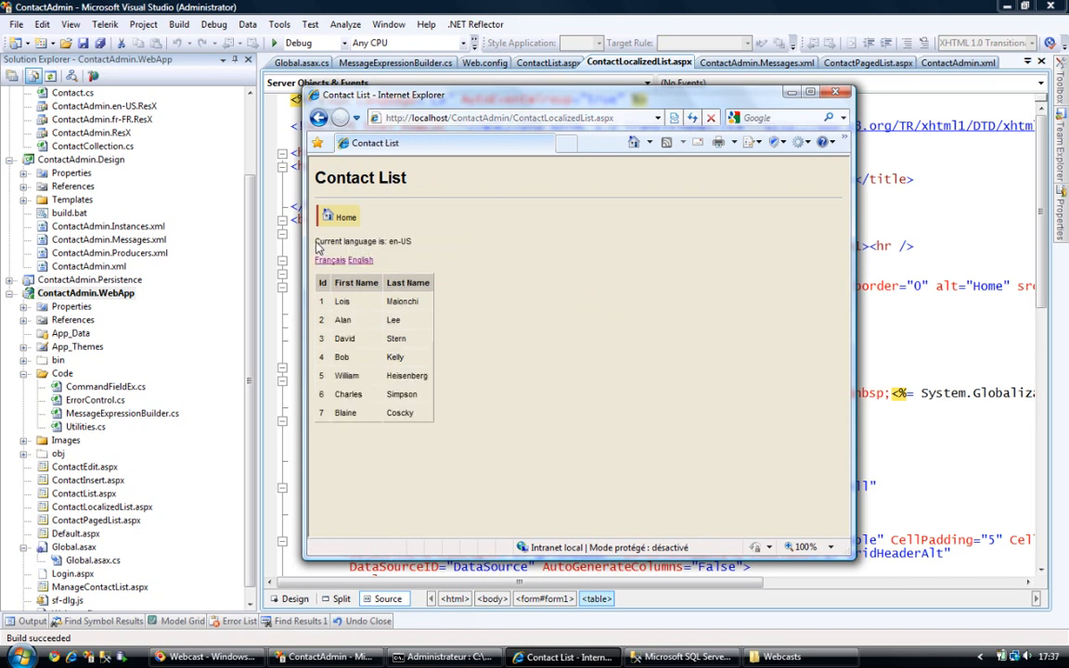
mouse_move(425, 248)
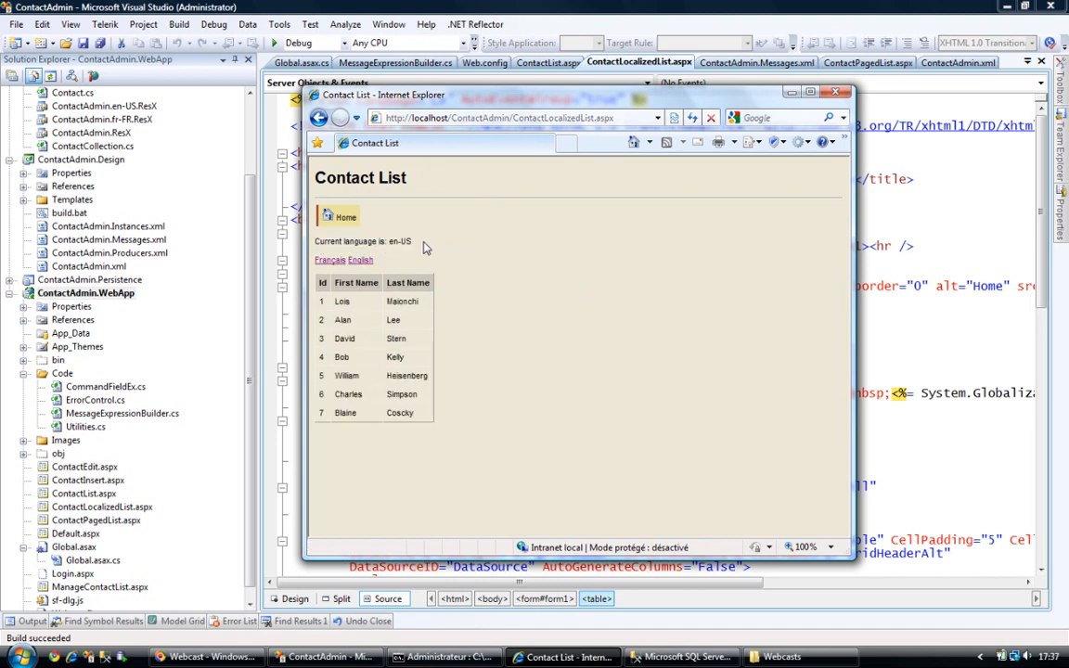
mouse_move(479, 300)
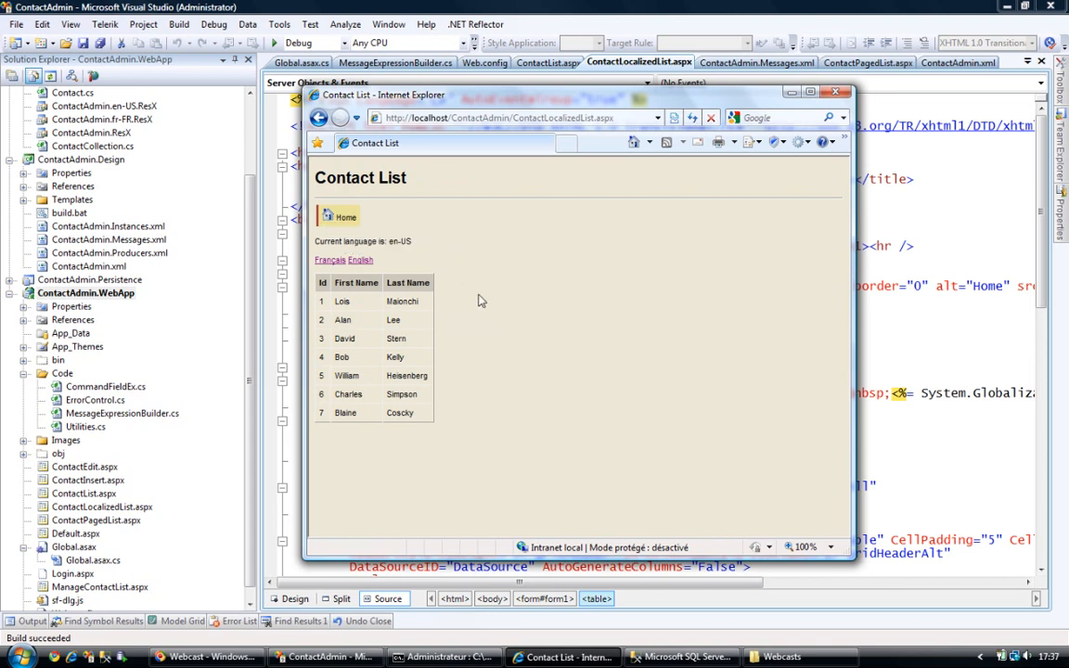
- Switch the page to French via the Français link (Liste de Contacts, fr-FR) and maximize the browser
left_click(331, 260)
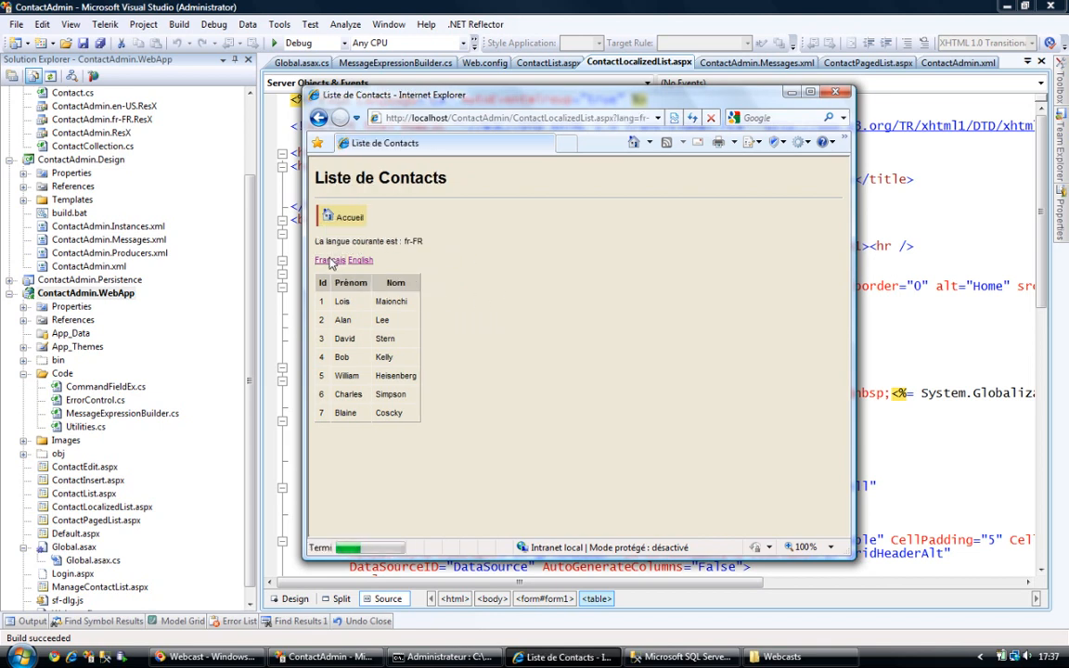
left_click(330, 260)
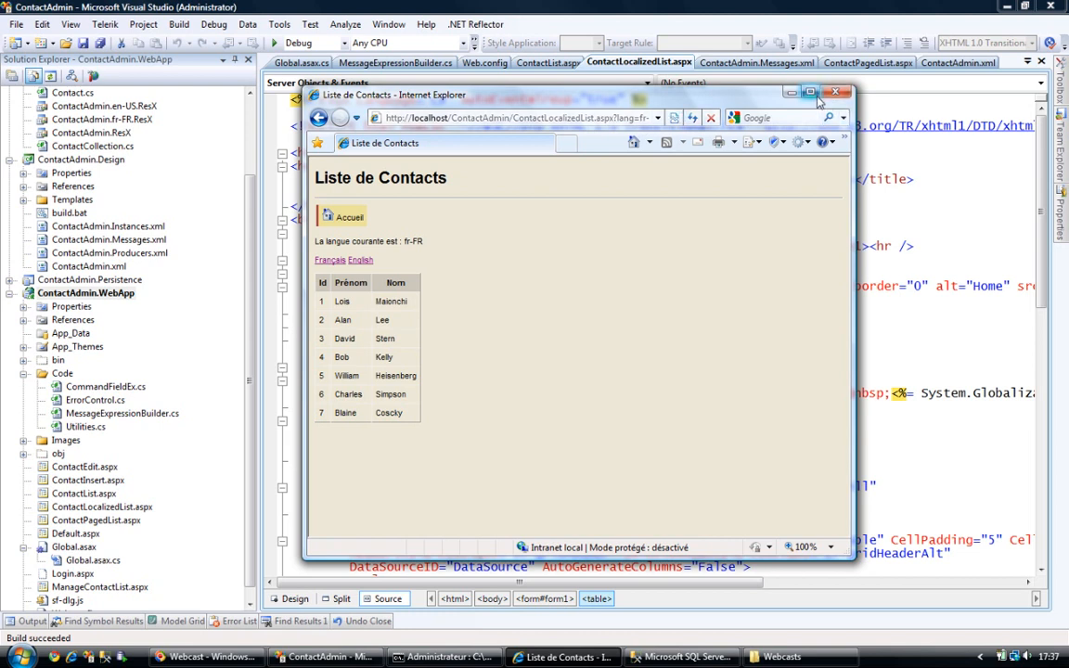
left_click(810, 93)
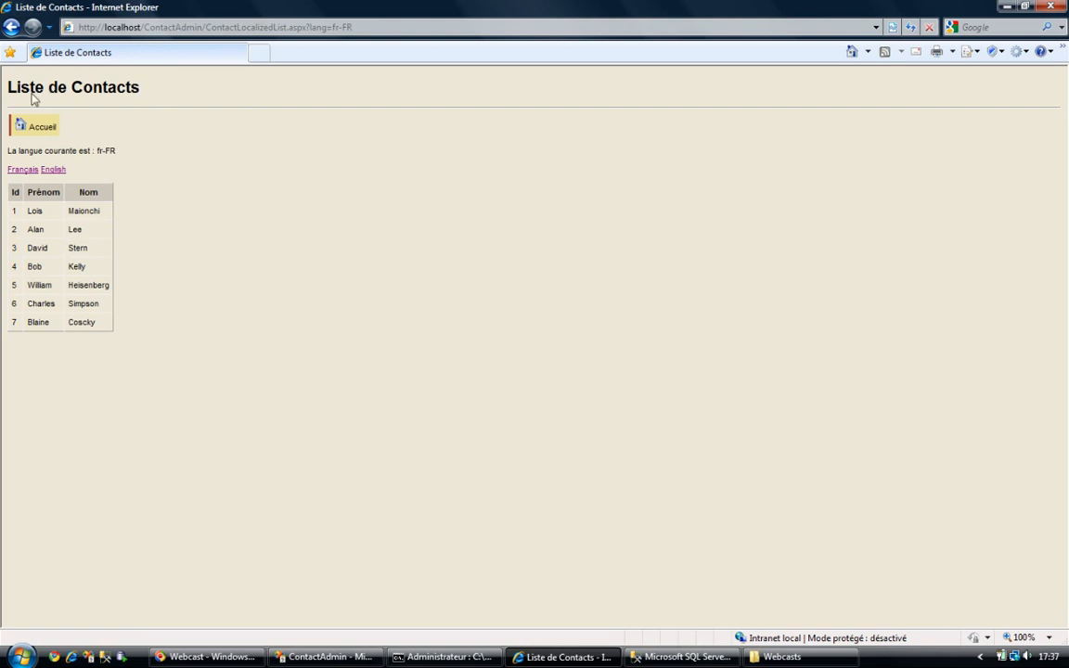
mouse_move(85, 323)
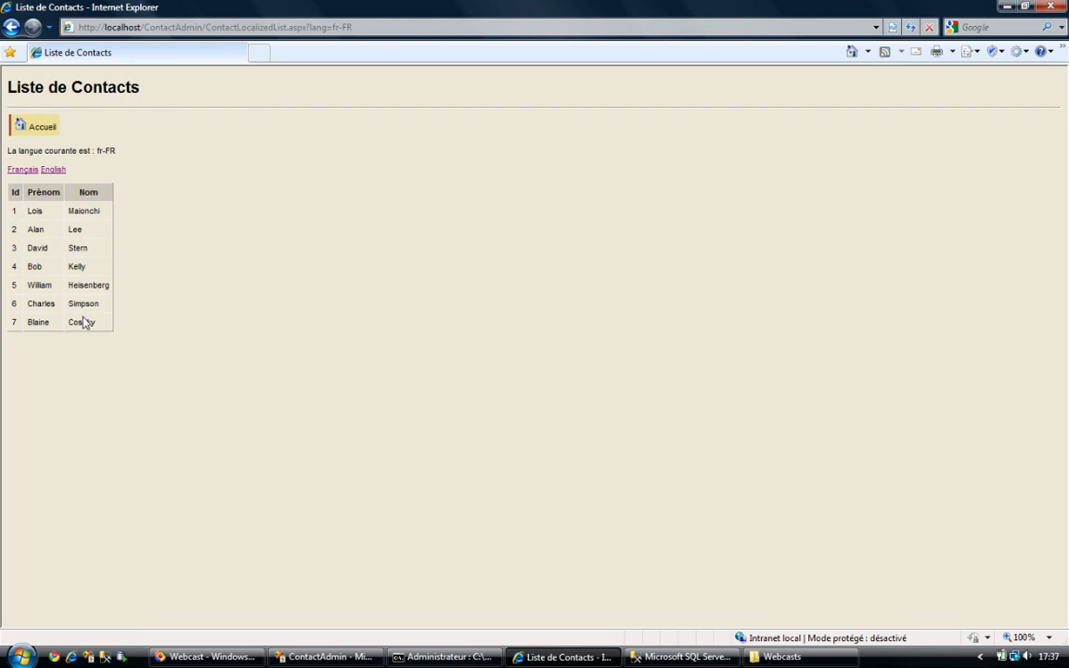
- Switch the page back to English (en-US), then return to Visual Studio and select ContactAdmin.WebApp
left_click(52, 171)
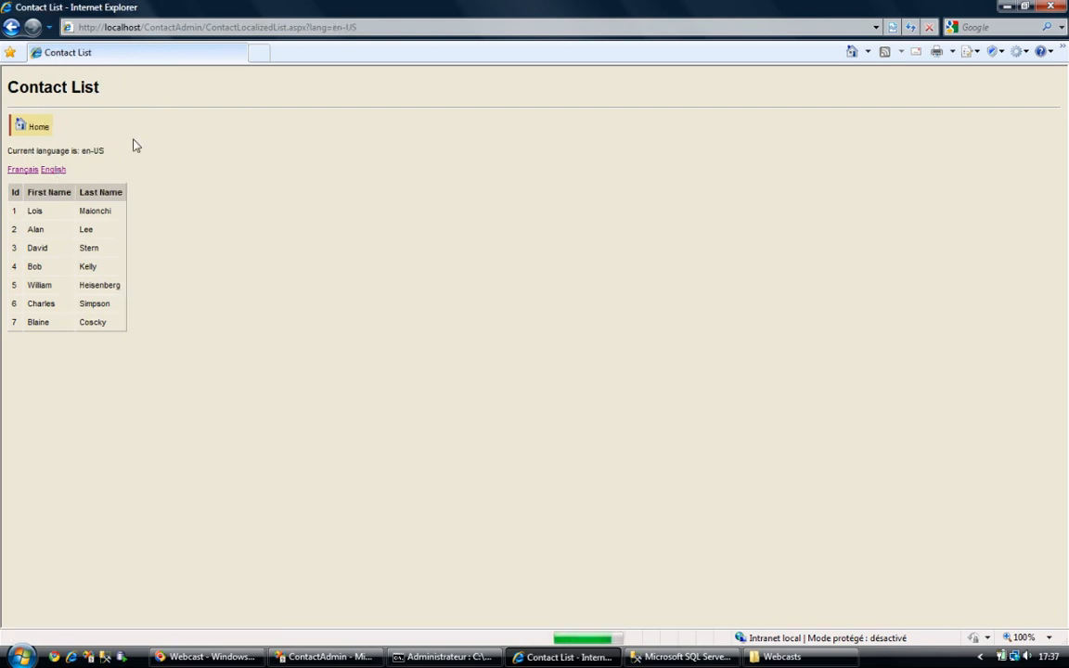
mouse_move(288, 267)
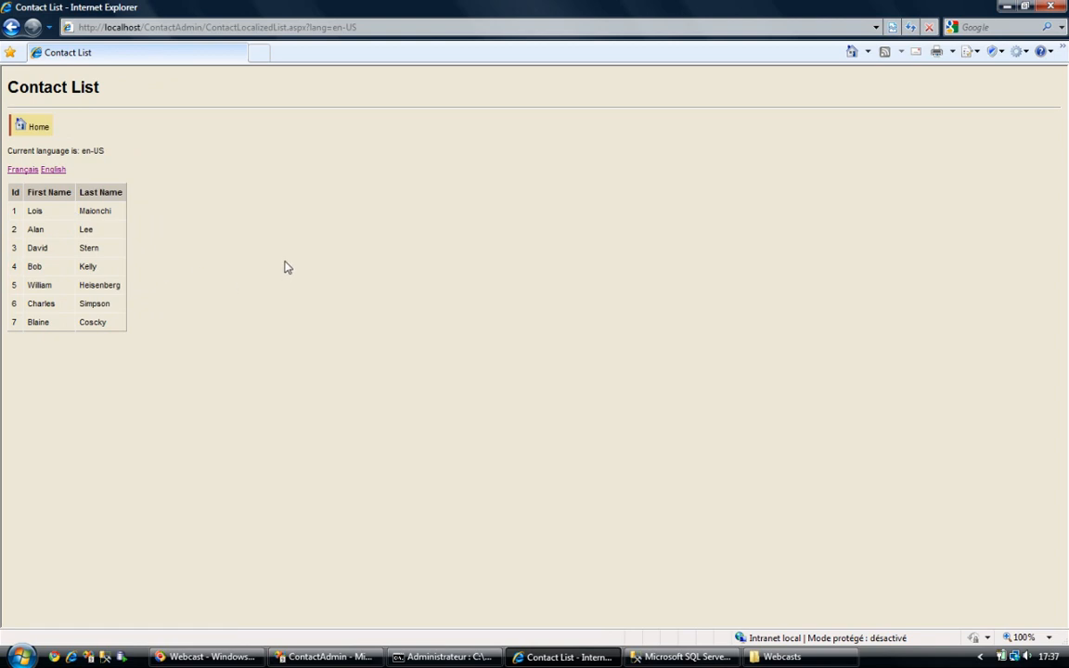
mouse_move(253, 191)
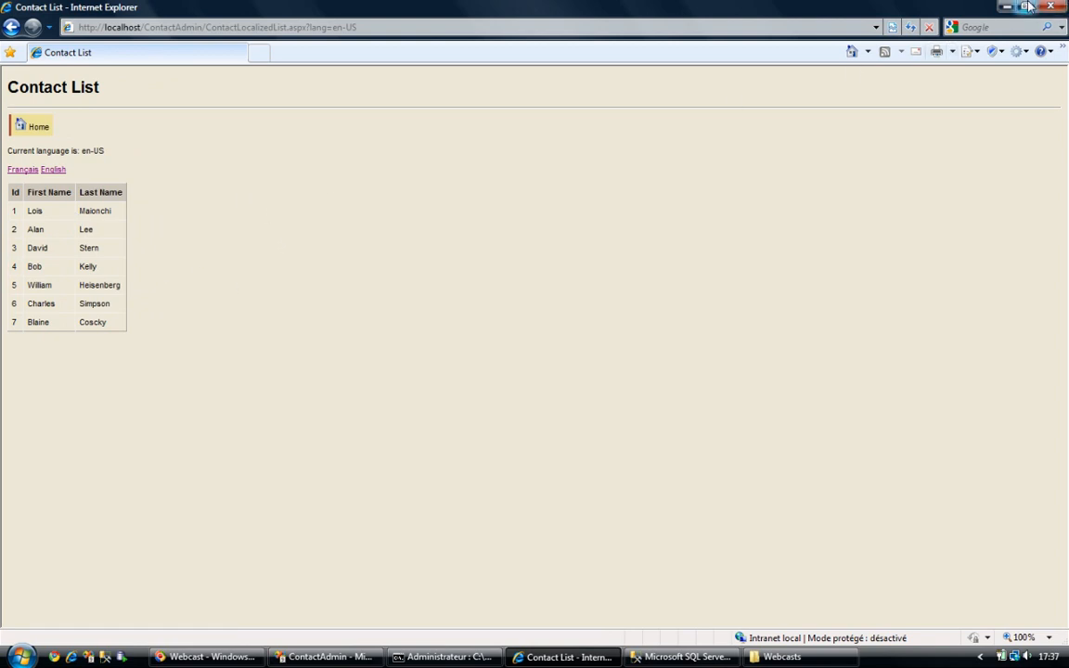
left_click(325, 658)
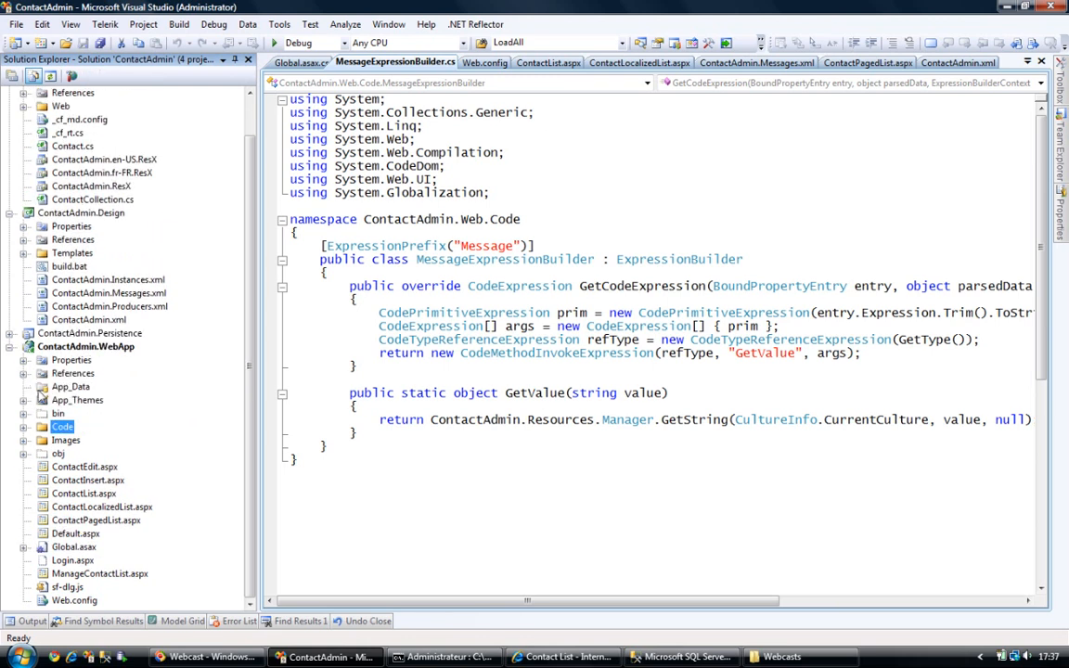
left_click(86, 347)
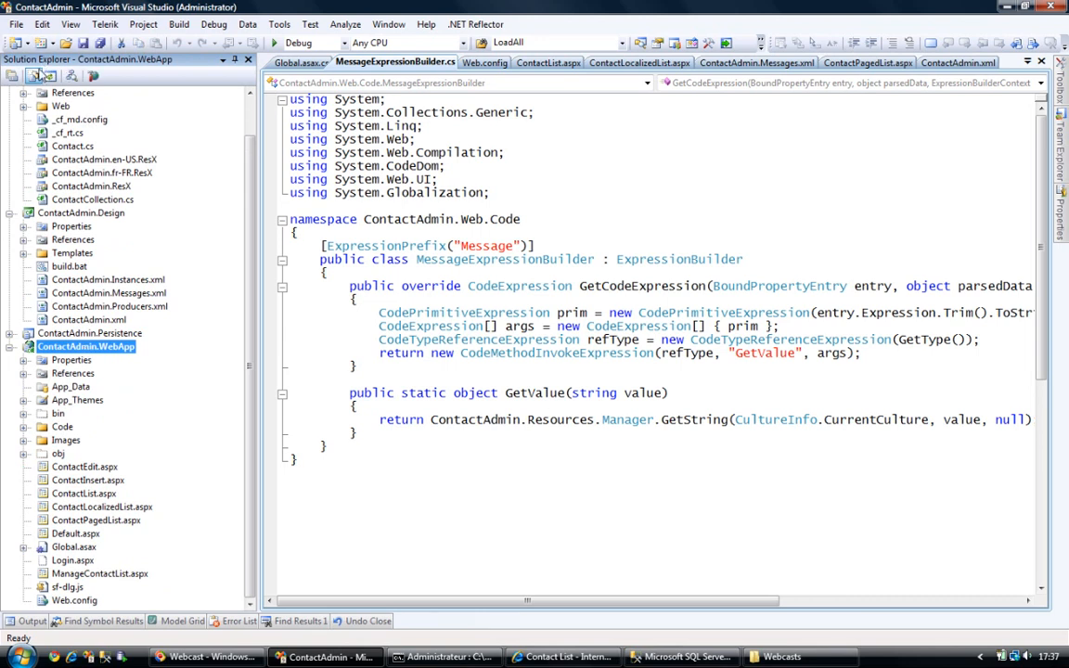